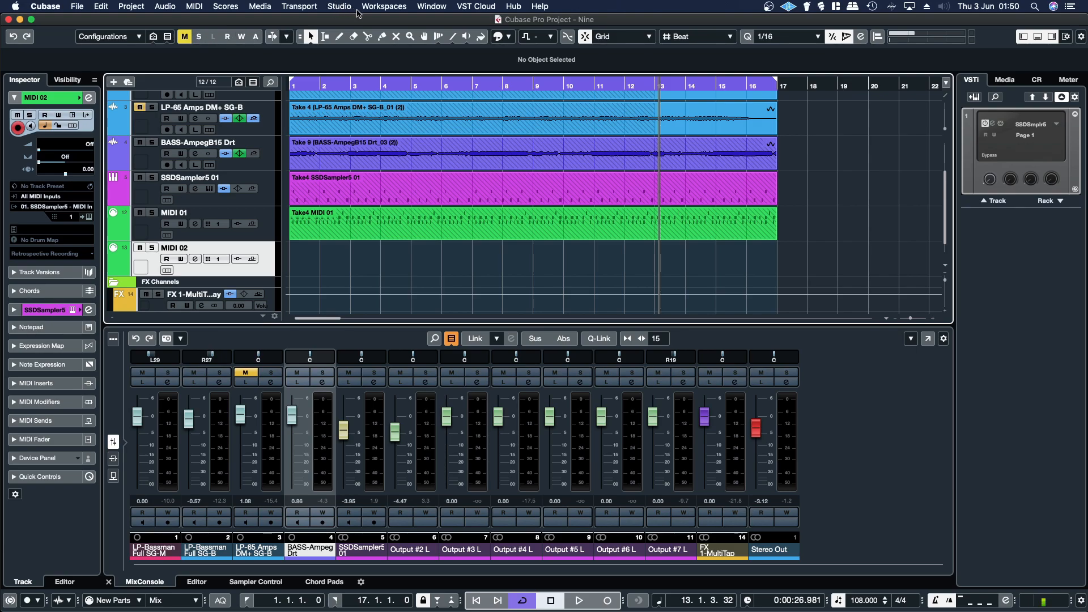
# Step: Reach the Audio System page of Studio Setup showing the Universal Audio Thunderbolt ASIO driver
pyautogui.click(339, 7)
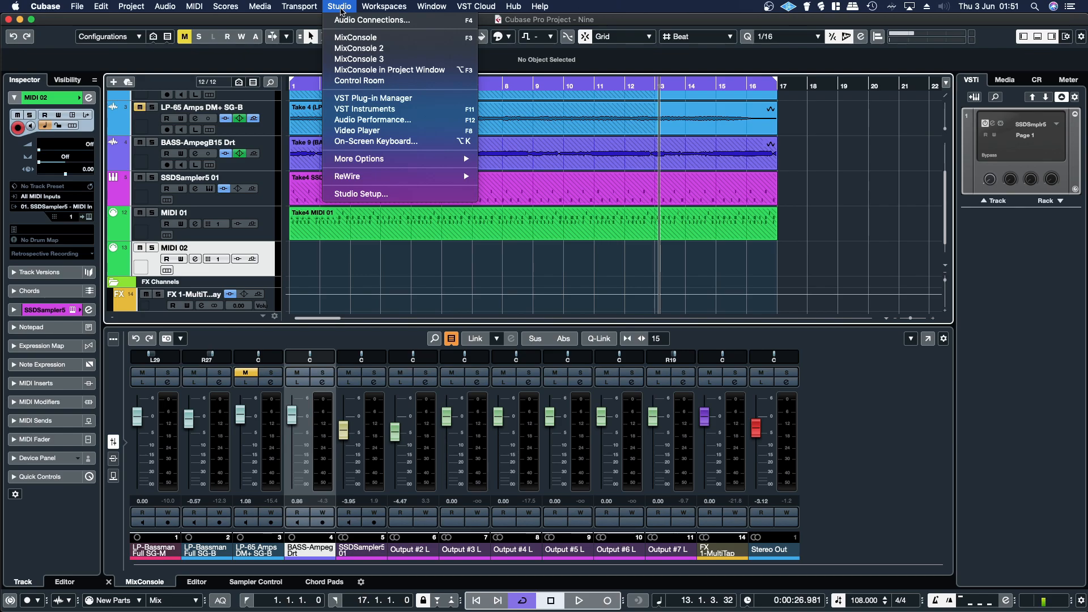
pyautogui.click(360, 194)
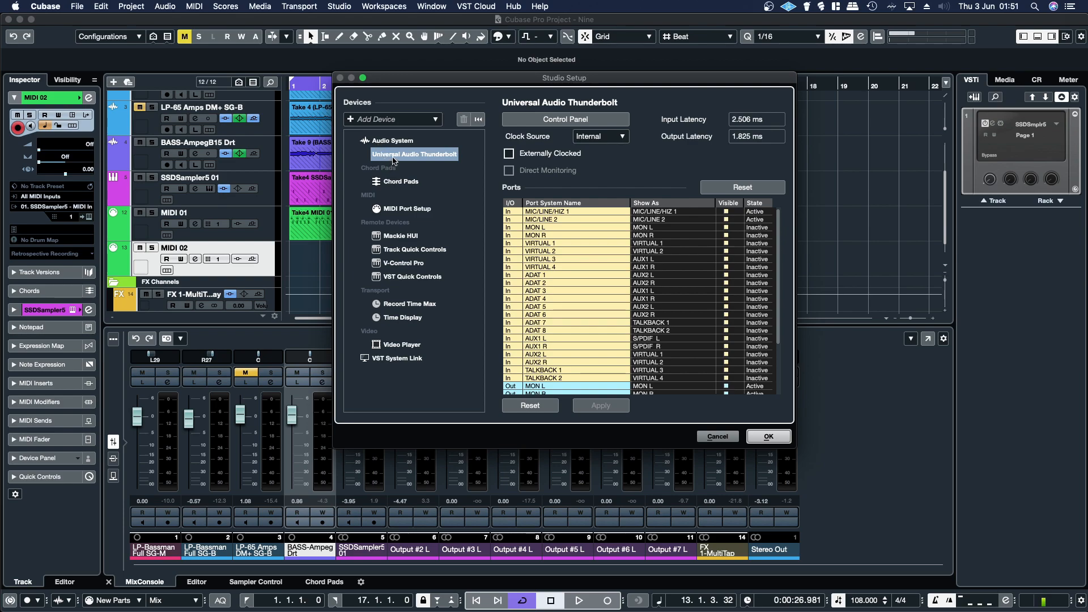
pyautogui.click(394, 141)
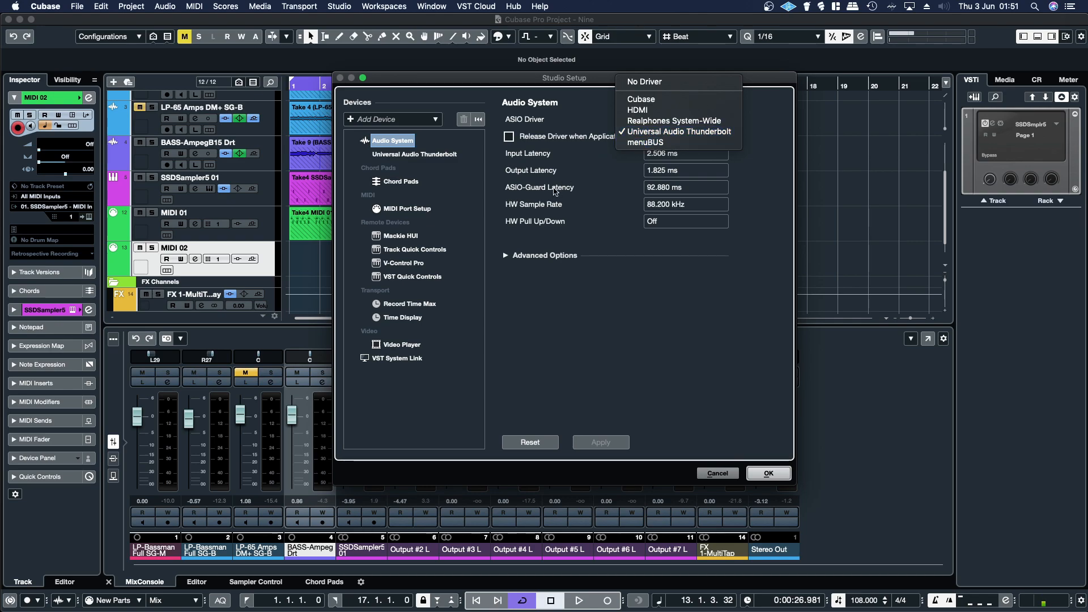
# Step: Keep Universal Audio Thunderbolt as driver and show its input/output port list
pyautogui.click(673, 131)
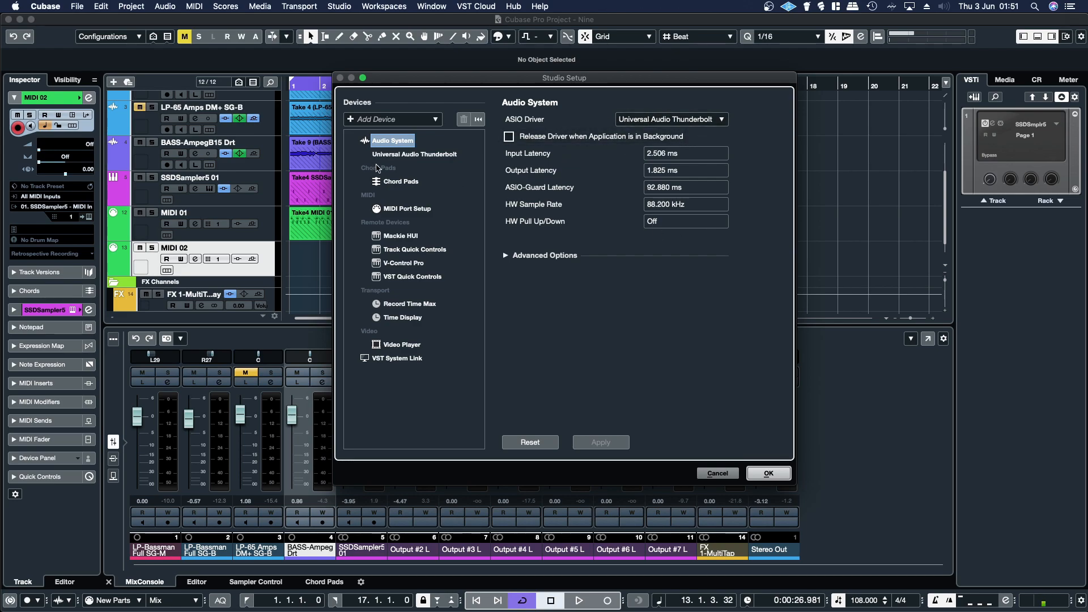
pyautogui.click(415, 152)
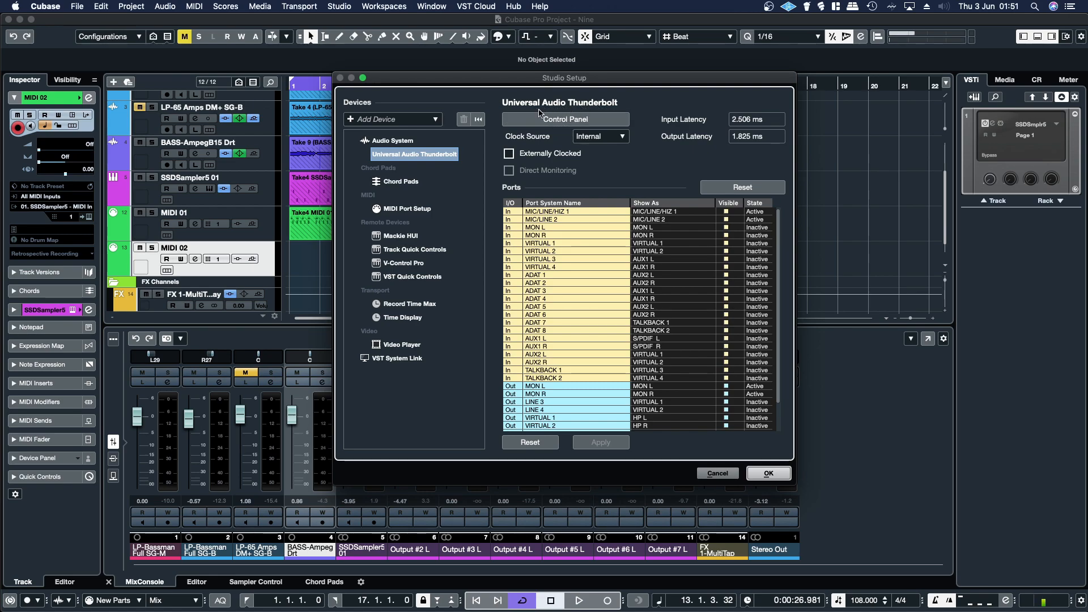
pyautogui.moveTo(650, 90)
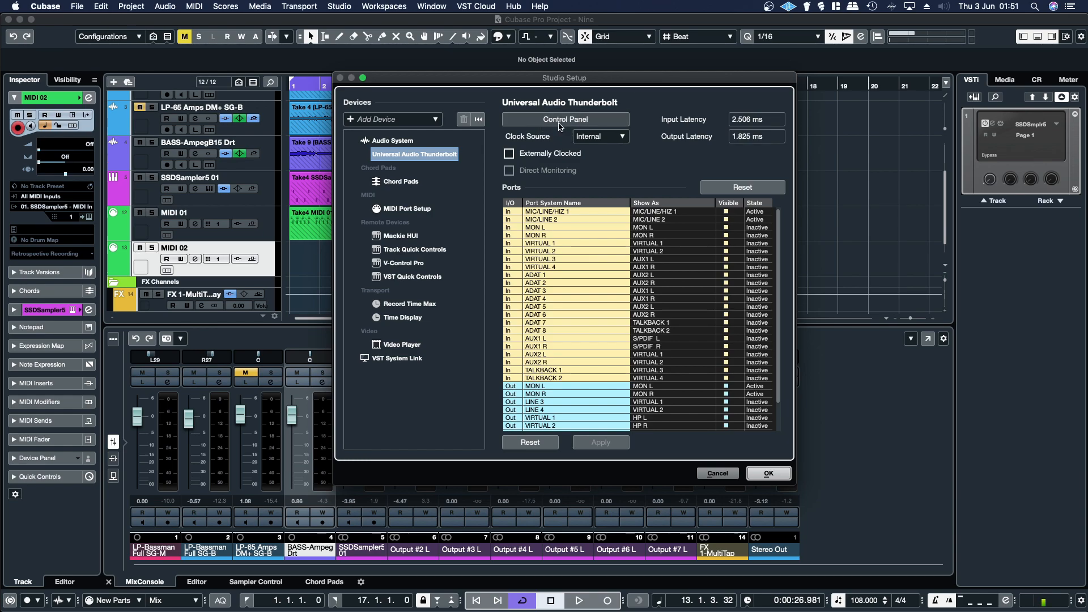
pyautogui.click(564, 119)
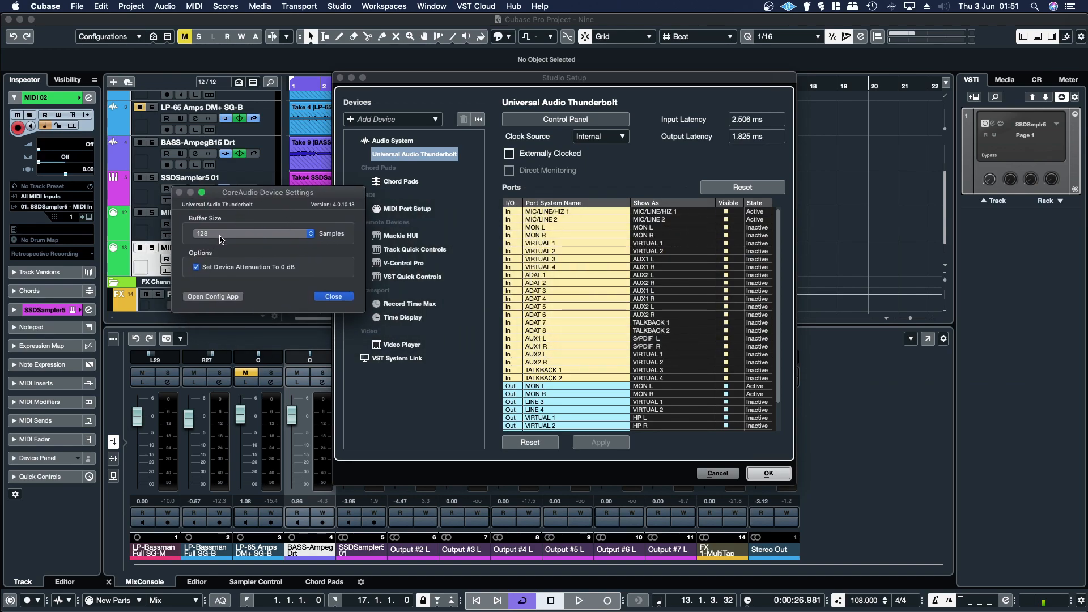
pyautogui.click(255, 234)
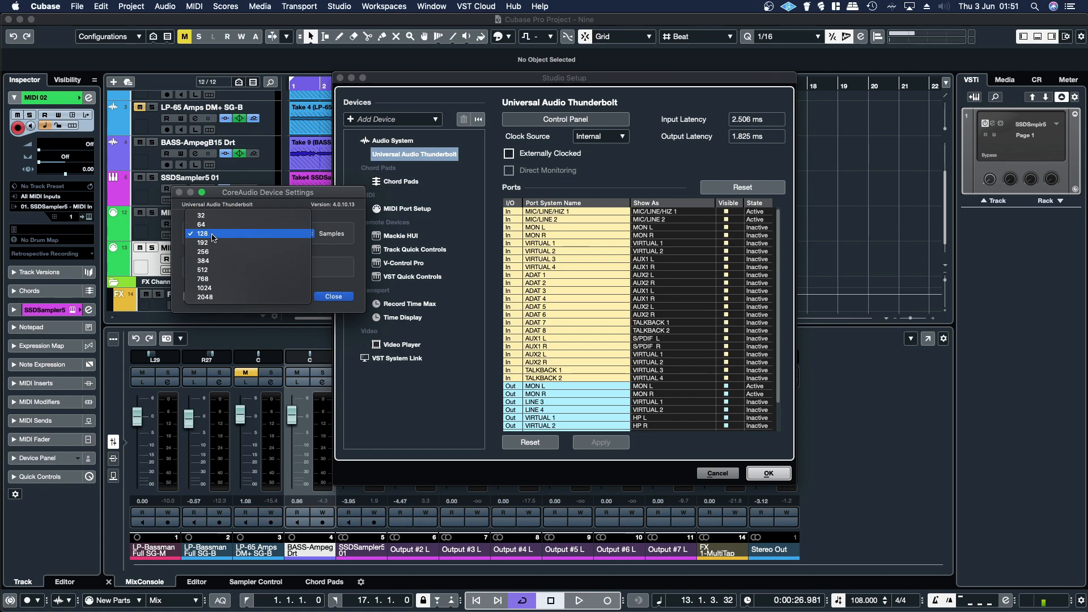
pyautogui.click(202, 234)
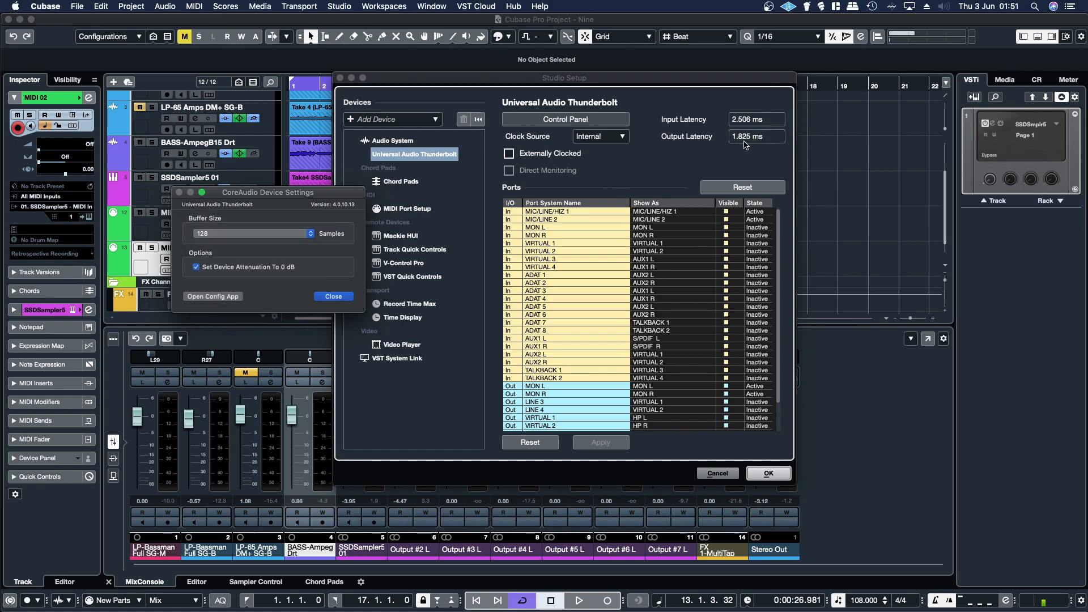
pyautogui.moveTo(762, 146)
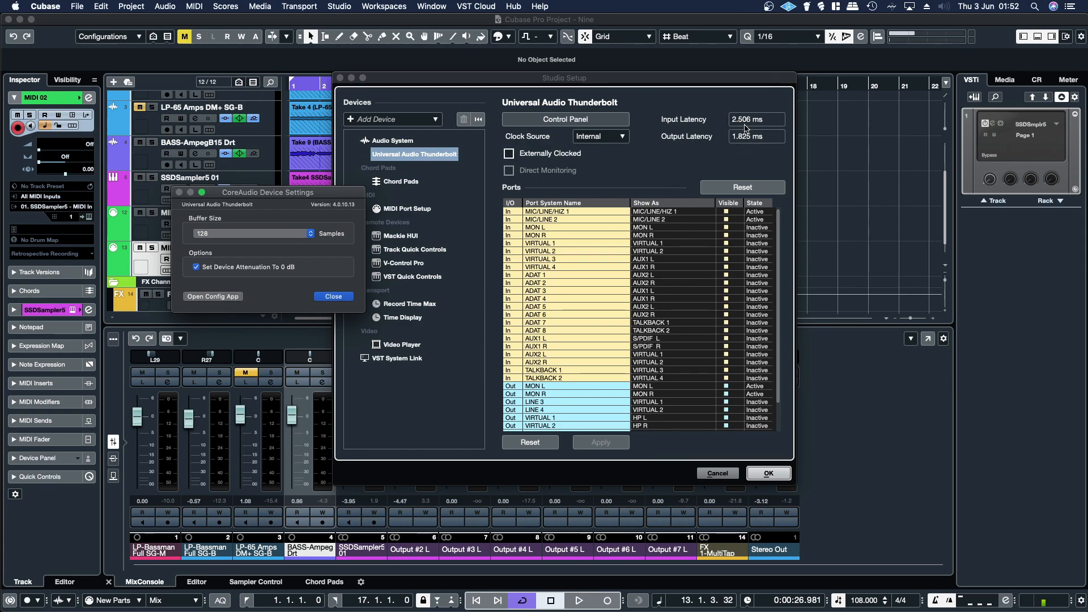
pyautogui.moveTo(264, 240)
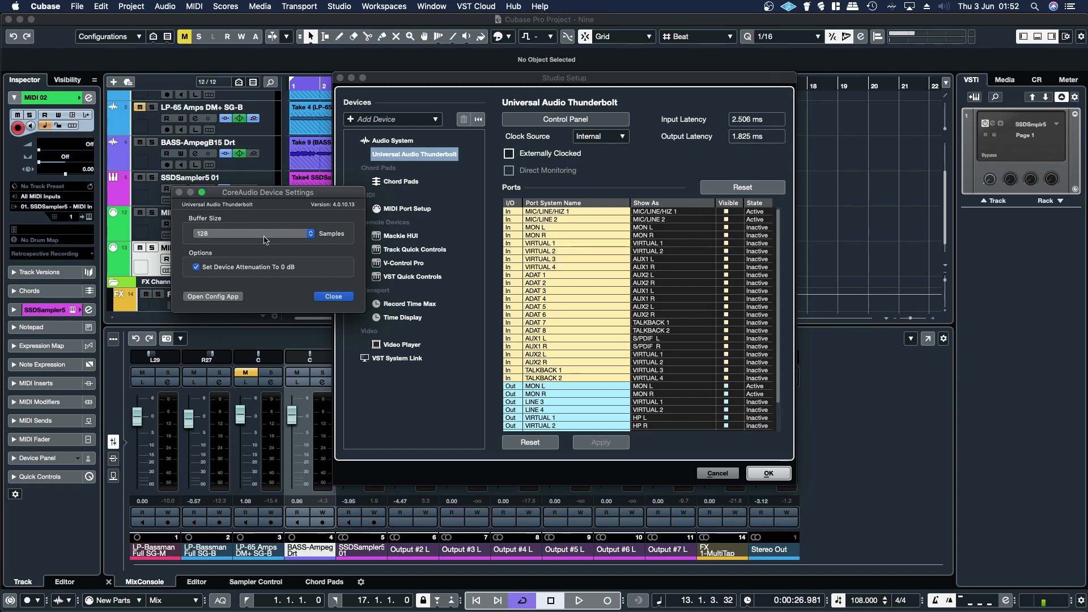
pyautogui.click(253, 234)
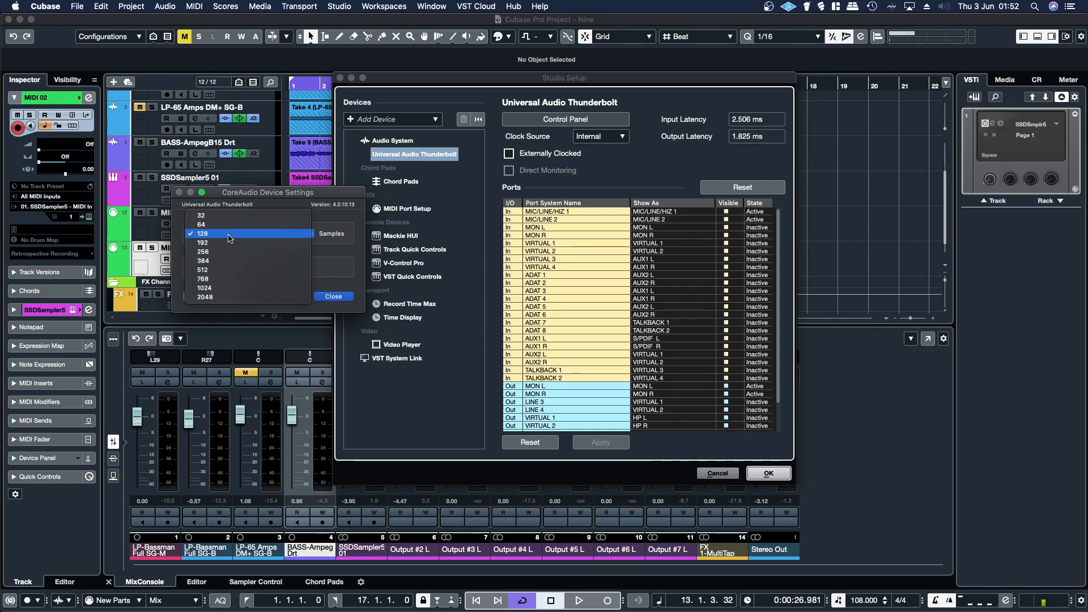
pyautogui.moveTo(205, 287)
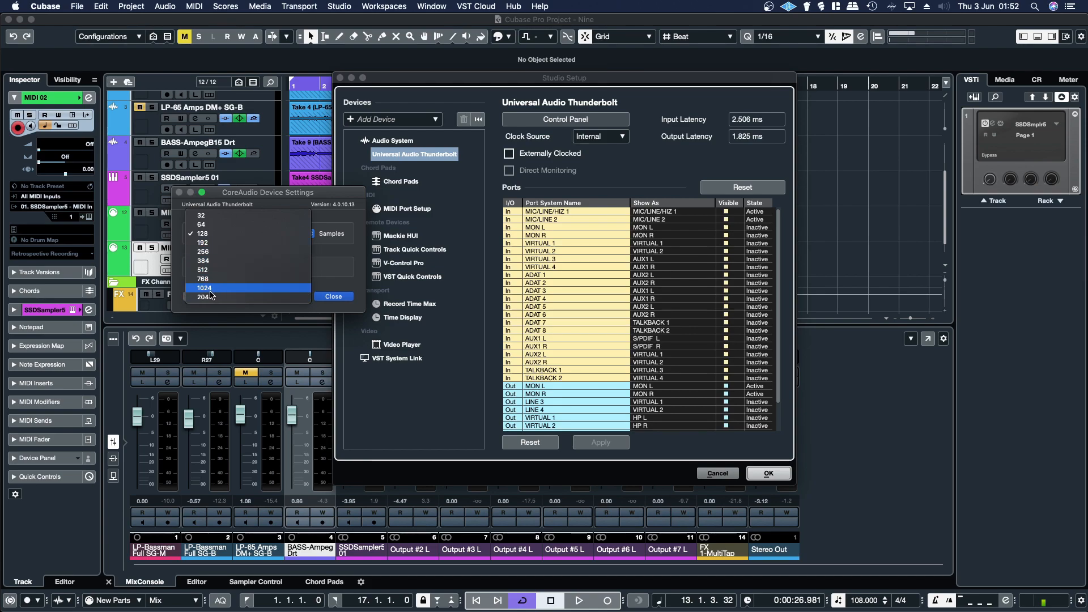
pyautogui.moveTo(230, 296)
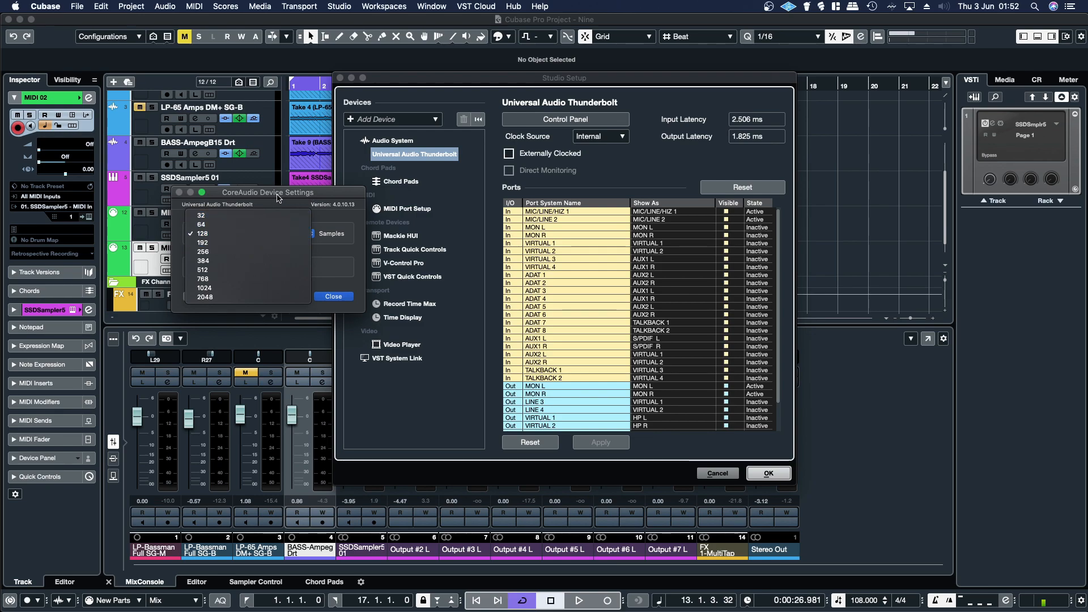
pyautogui.click(201, 234)
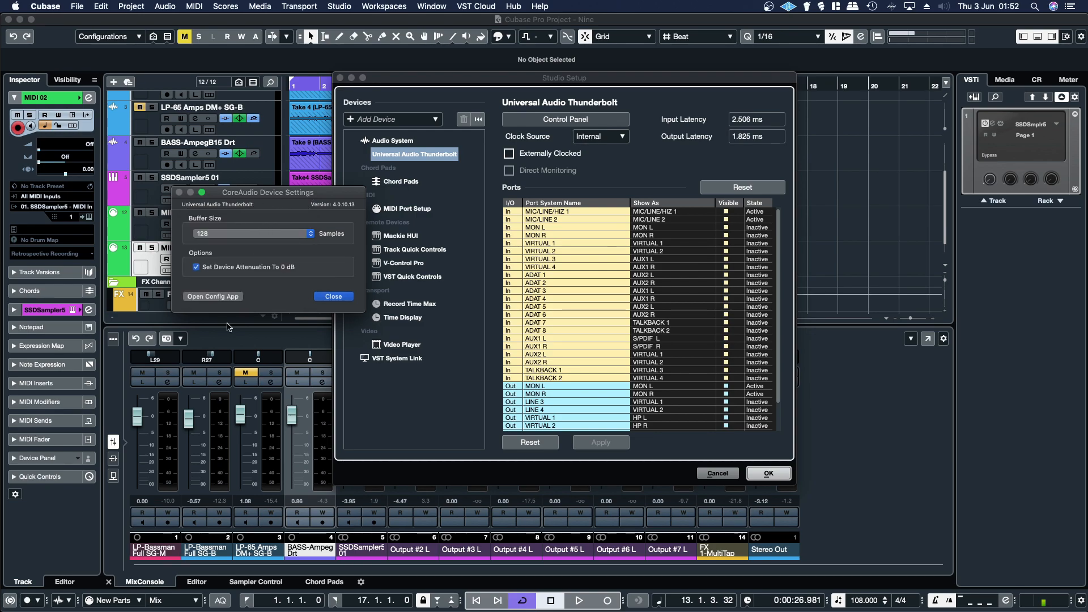
pyautogui.click(332, 296)
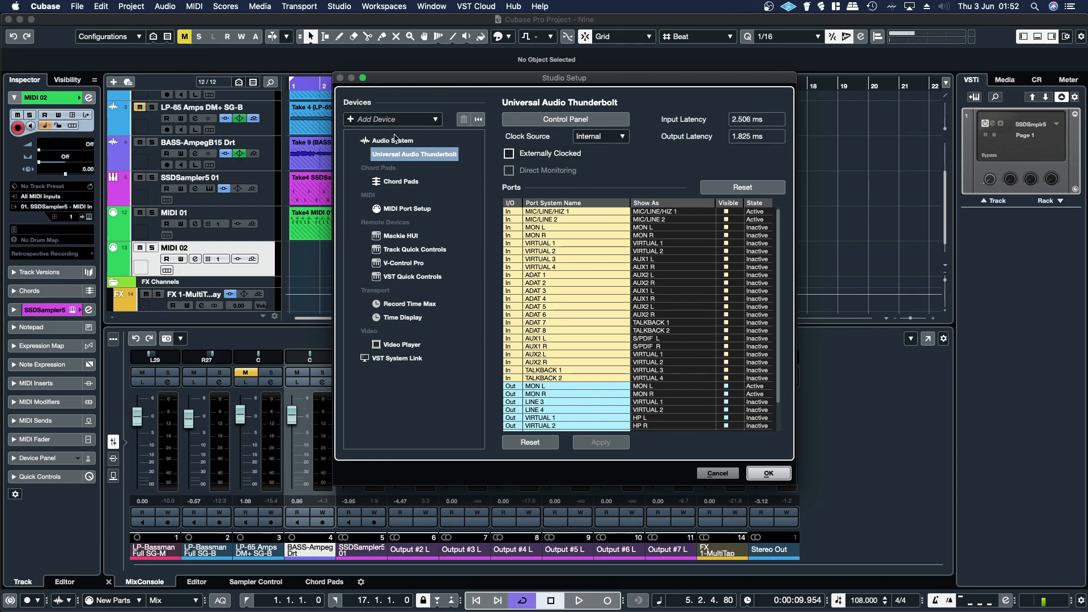
# Step: Confirm Studio Setup with OK and return to the project's Studio menu
pyautogui.click(393, 140)
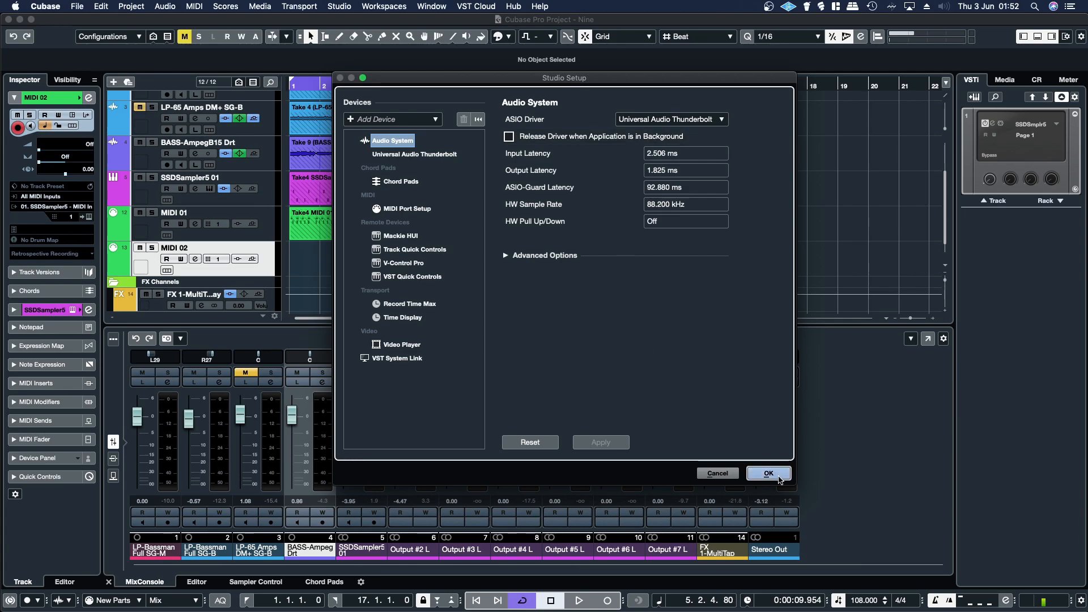
pyautogui.click(767, 473)
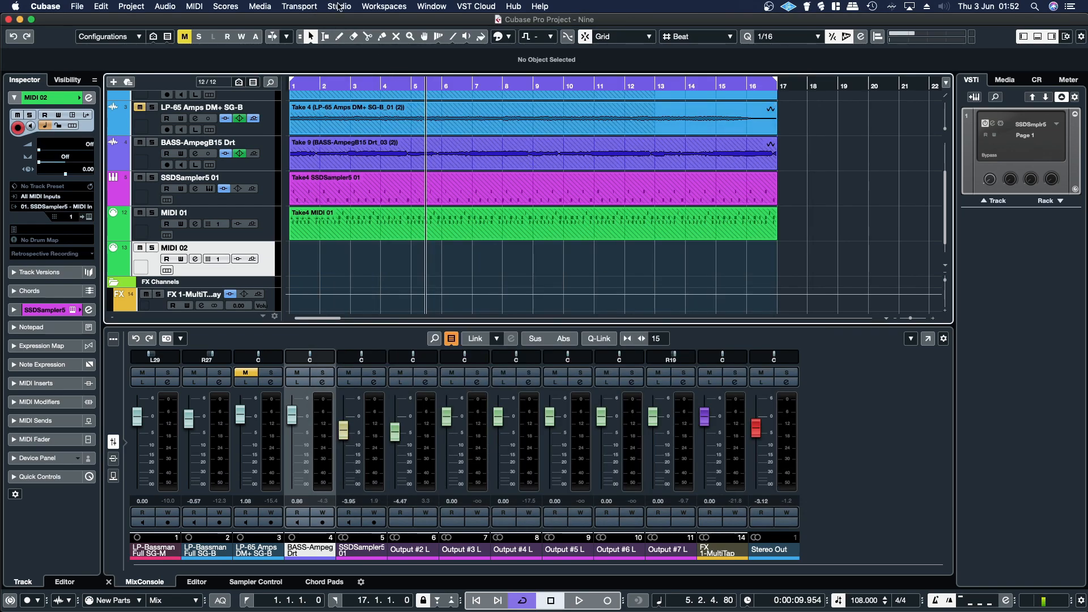
pyautogui.click(339, 6)
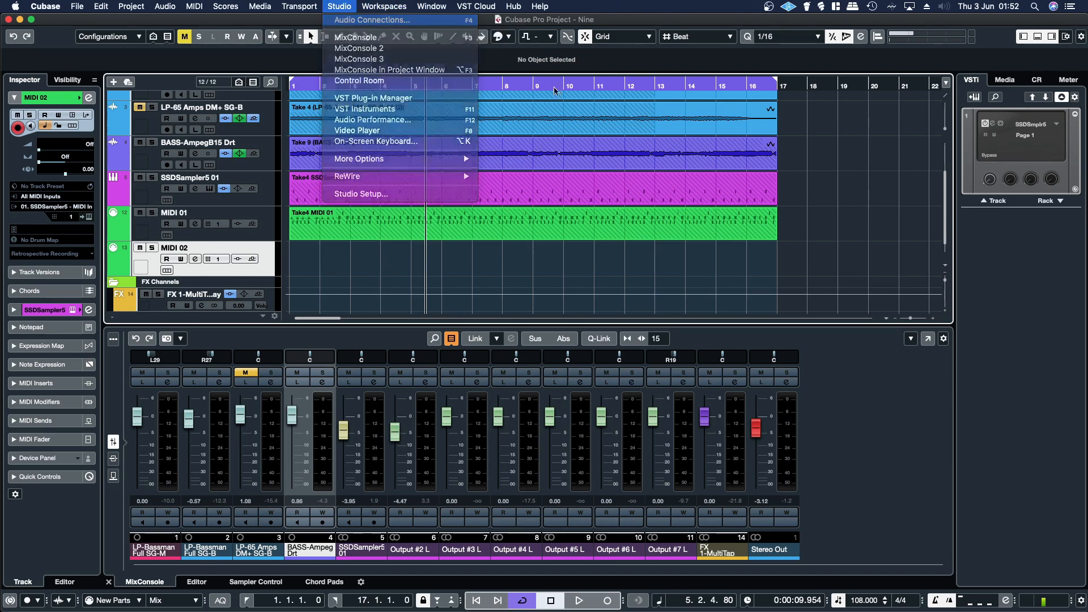
# Step: Show the Audio Connections Inputs and list the device ports available to Mono In
pyautogui.click(370, 19)
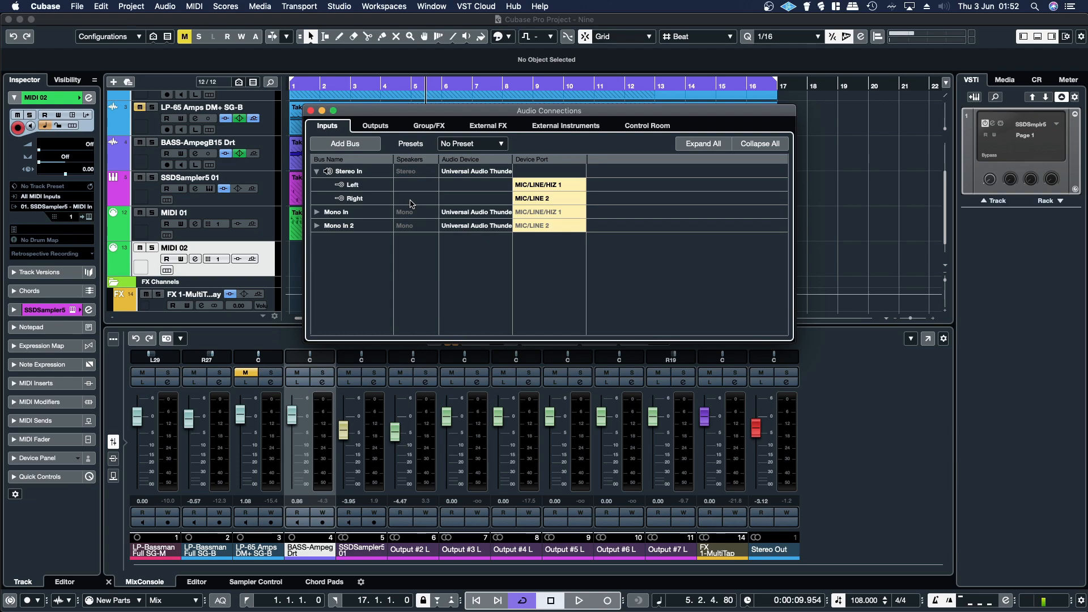
pyautogui.moveTo(340, 247)
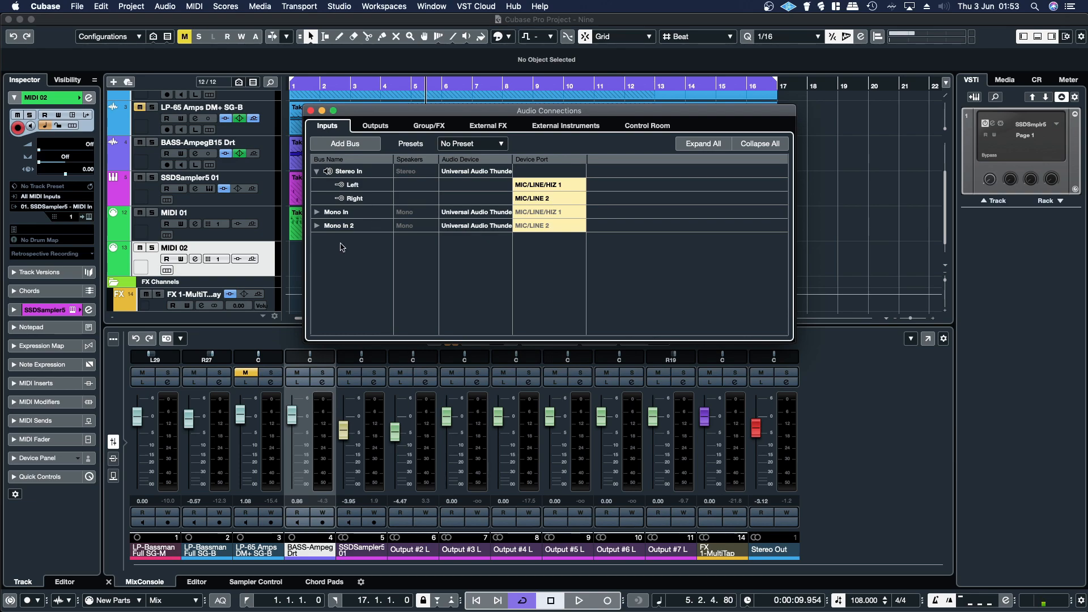
pyautogui.rightClick(339, 246)
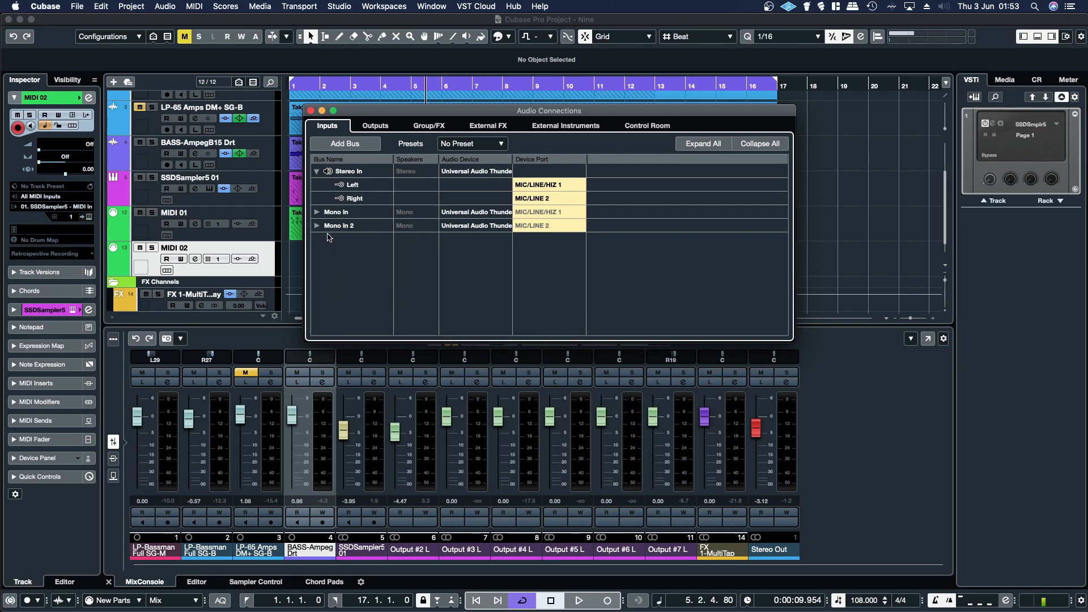
pyautogui.moveTo(353, 217)
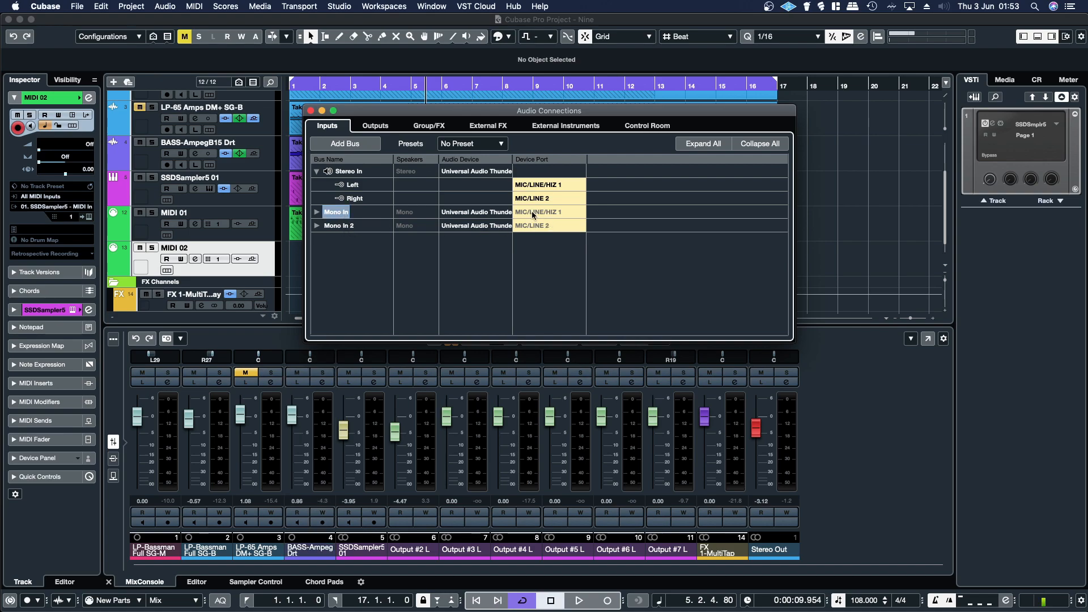
pyautogui.click(539, 211)
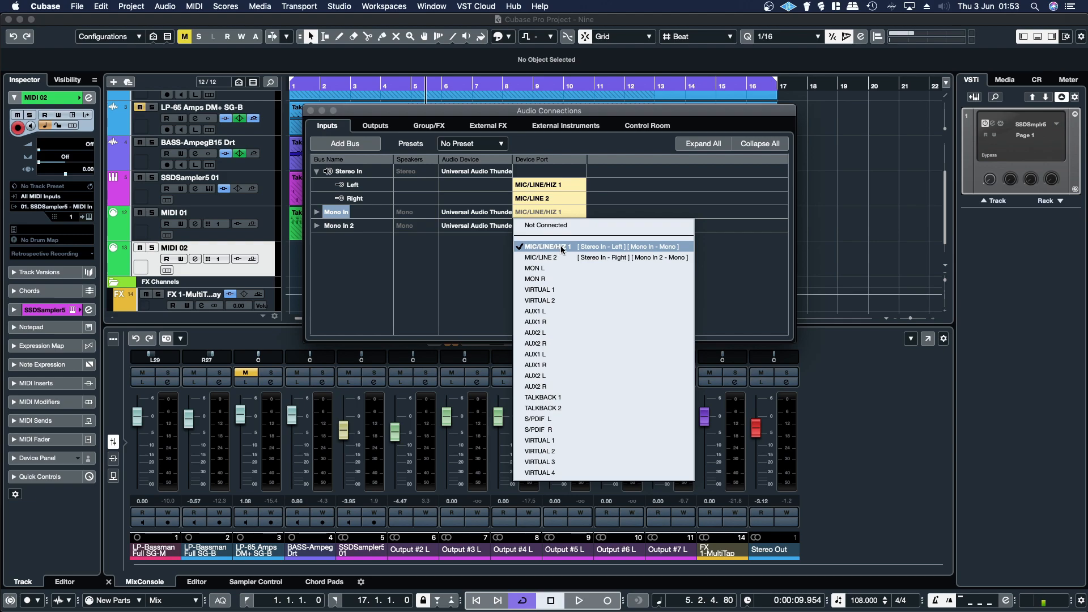
pyautogui.moveTo(548, 257)
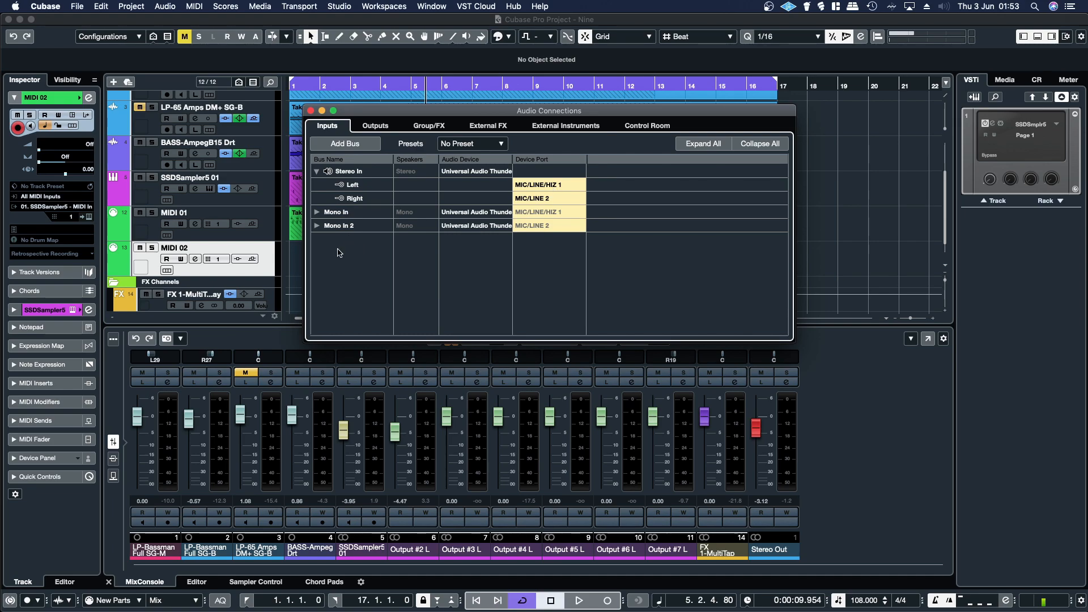
pyautogui.moveTo(343, 325)
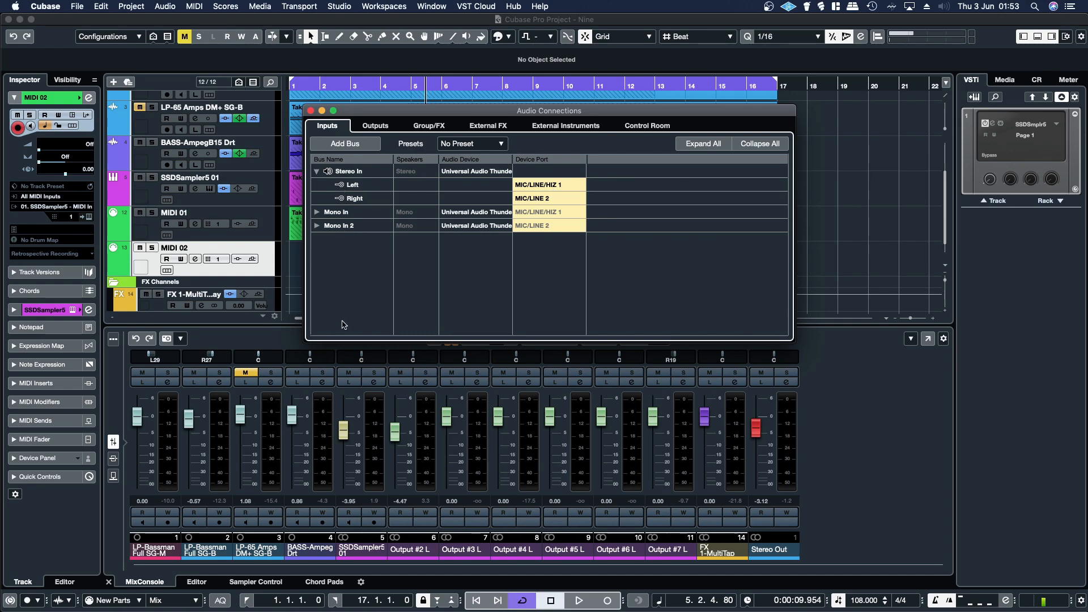
pyautogui.moveTo(352, 307)
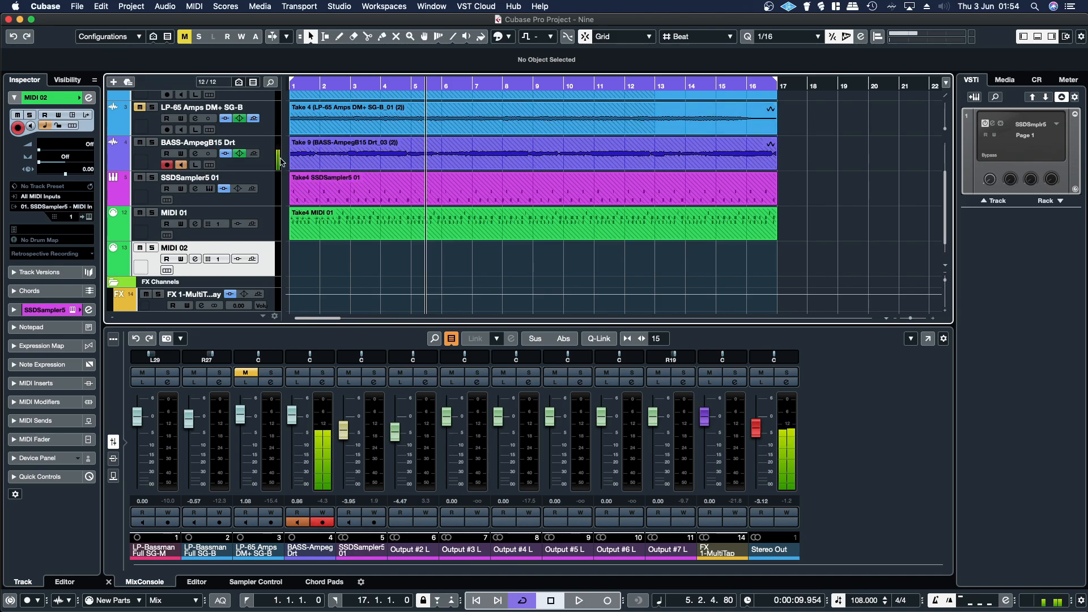
pyautogui.moveTo(280, 159)
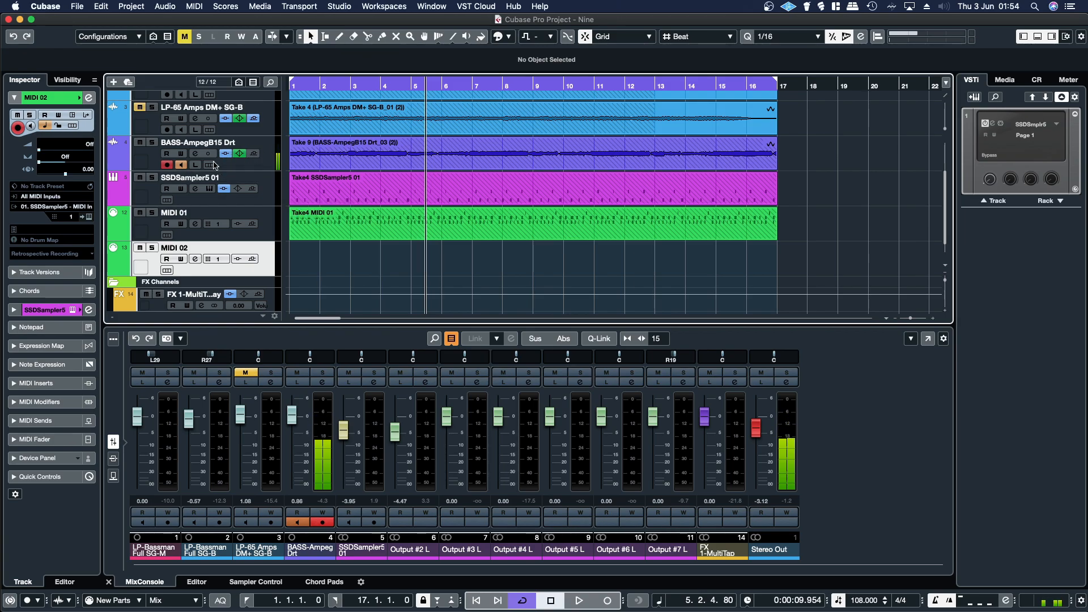
# Step: Stop monitoring the BASS-AmpegB15 Drt track routed from Mono In to Stereo Out
pyautogui.click(167, 165)
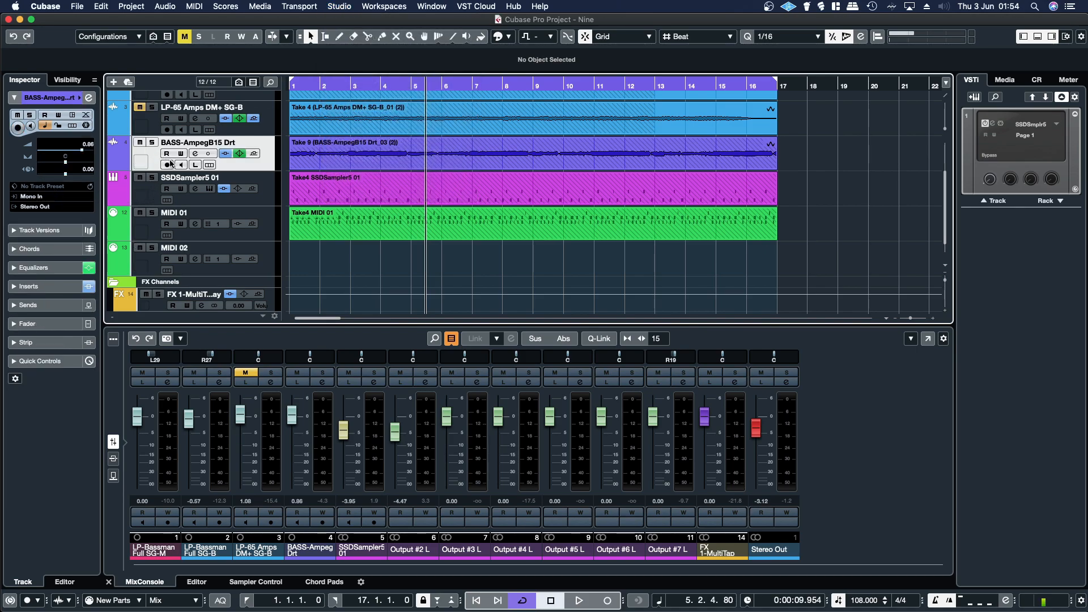
pyautogui.moveTo(32, 196)
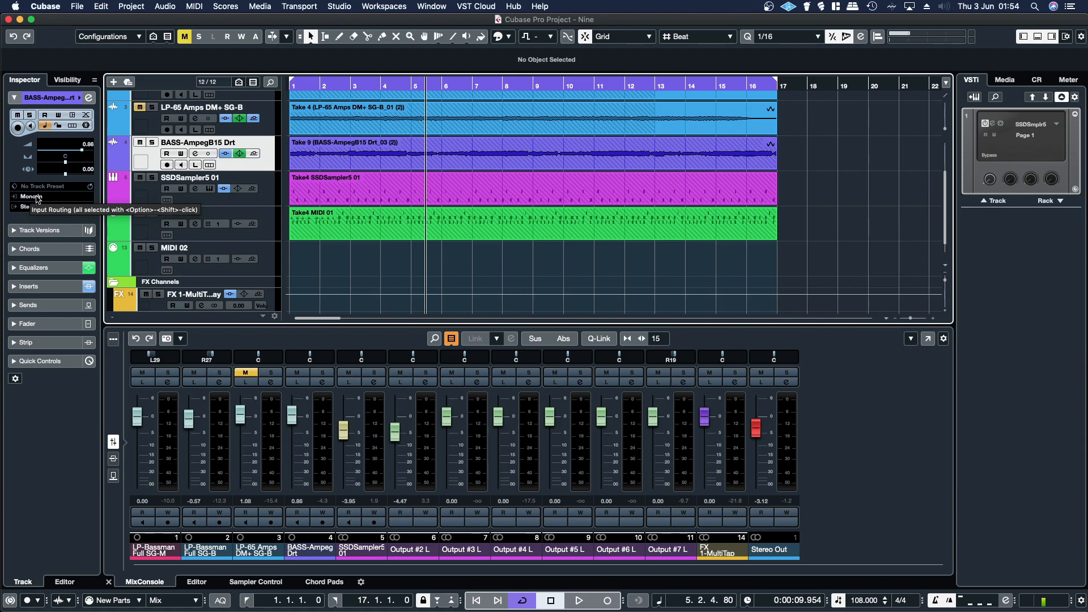
pyautogui.click(32, 196)
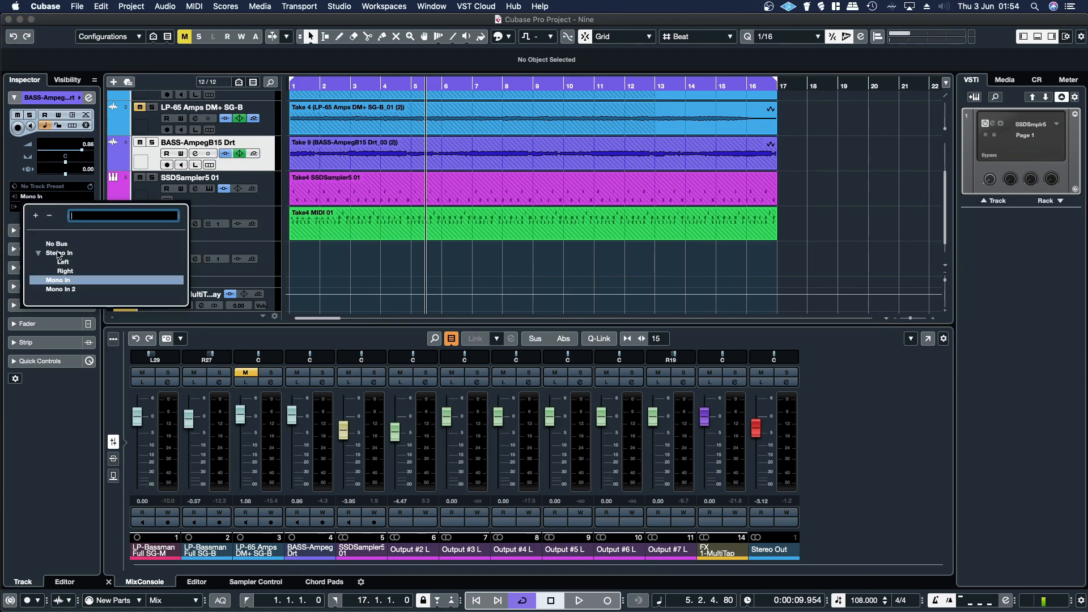
pyautogui.click(35, 209)
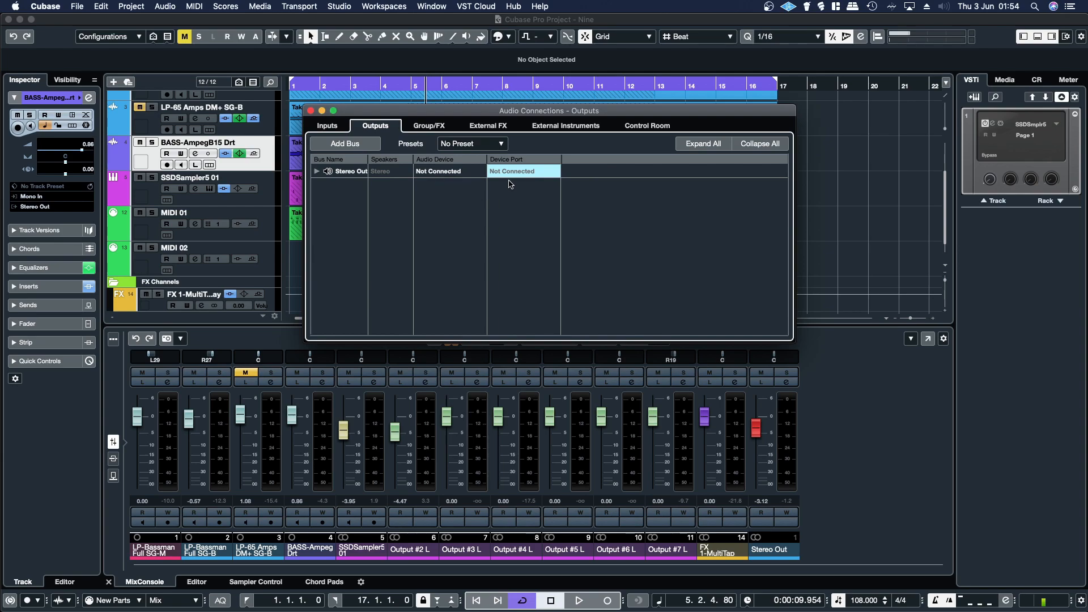
# Step: Inspect Stereo Out's left device ports, then close Audio Connections leaving it unconnected
pyautogui.click(317, 171)
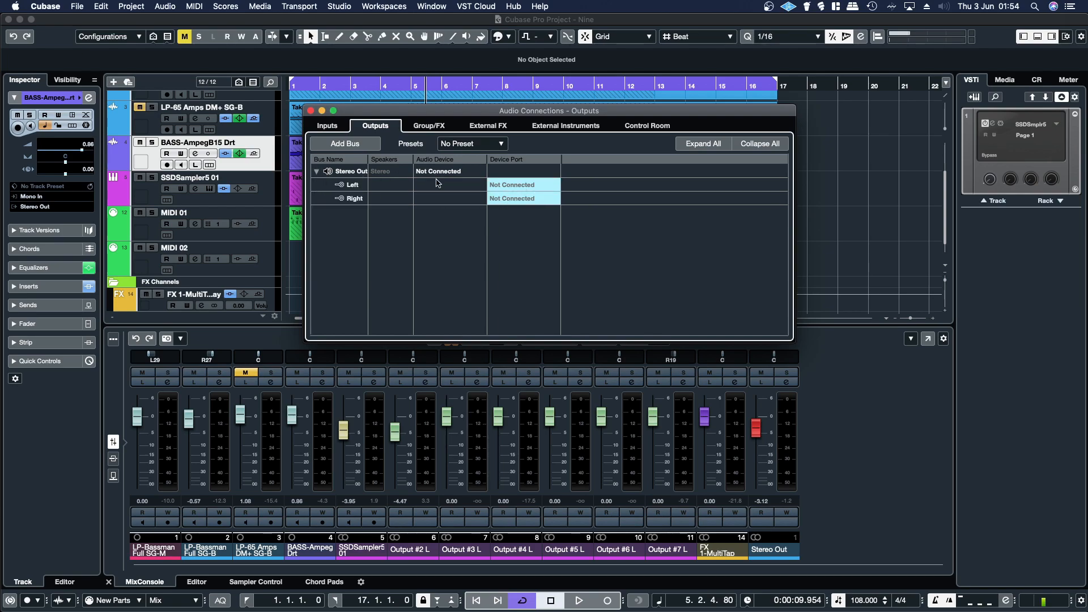
pyautogui.moveTo(549, 110); pyautogui.dragTo(552, 150)
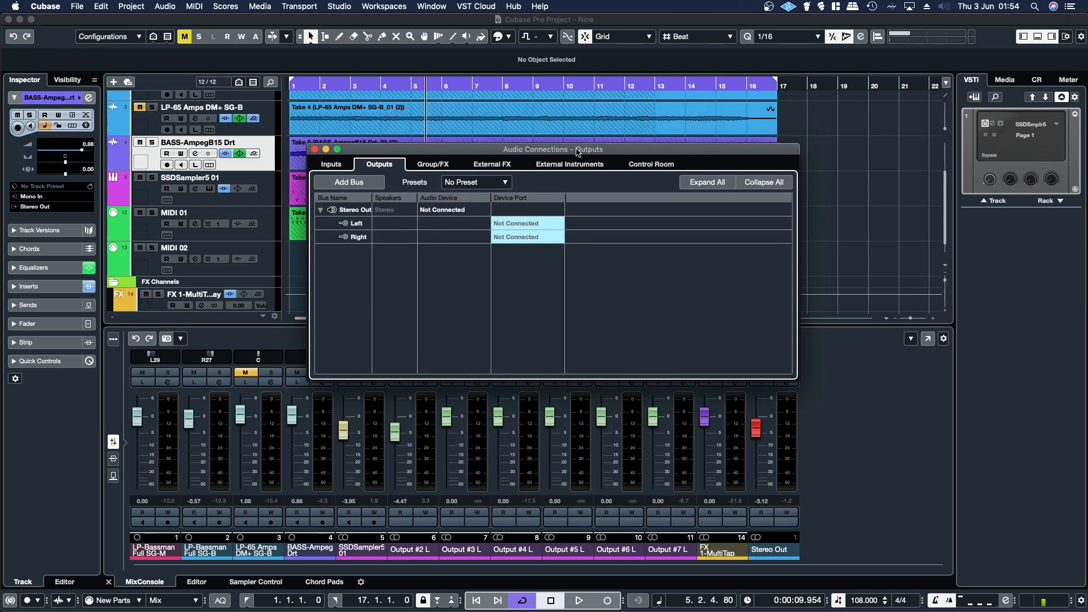
pyautogui.click(525, 223)
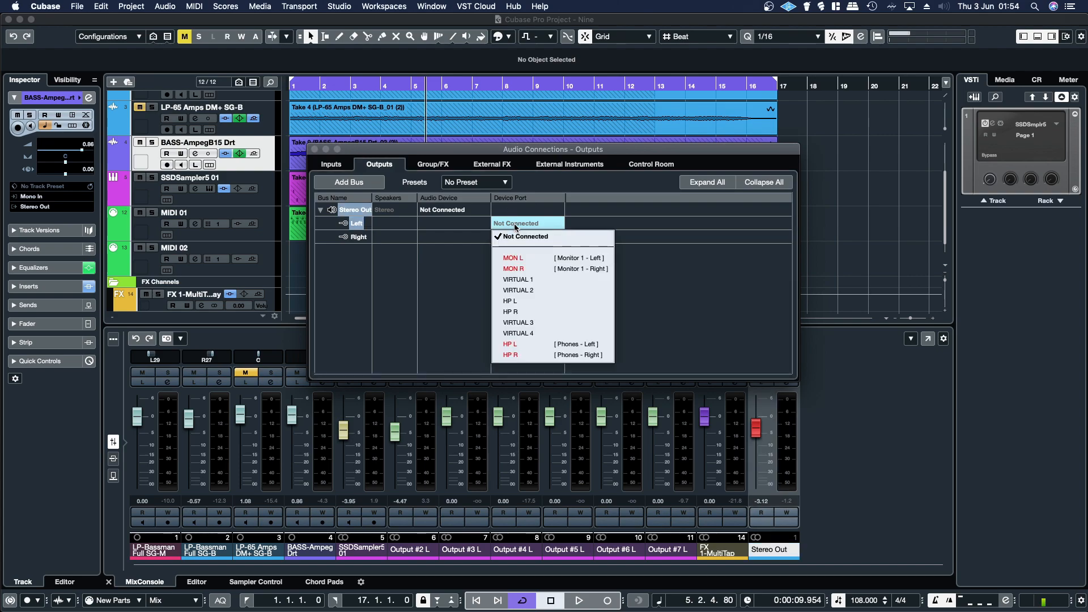
pyautogui.moveTo(513, 269)
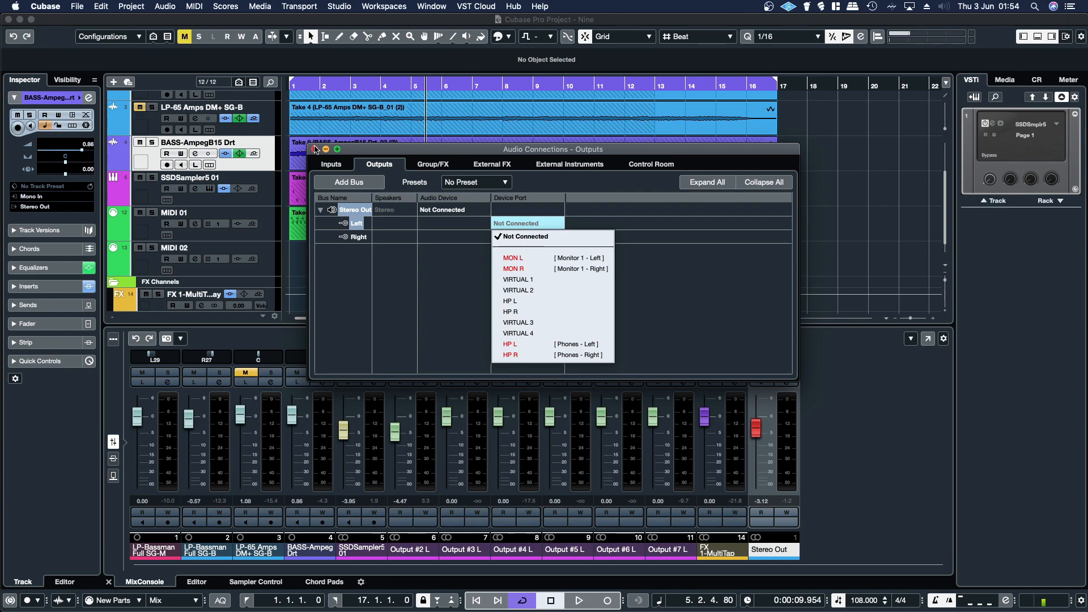
pyautogui.click(524, 235)
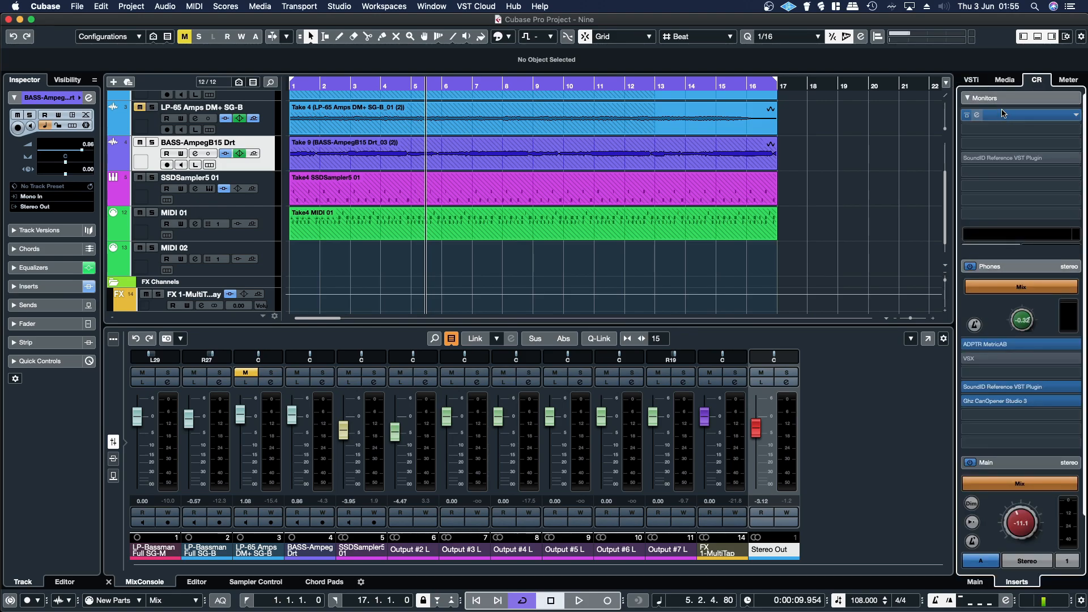
pyautogui.click(338, 7)
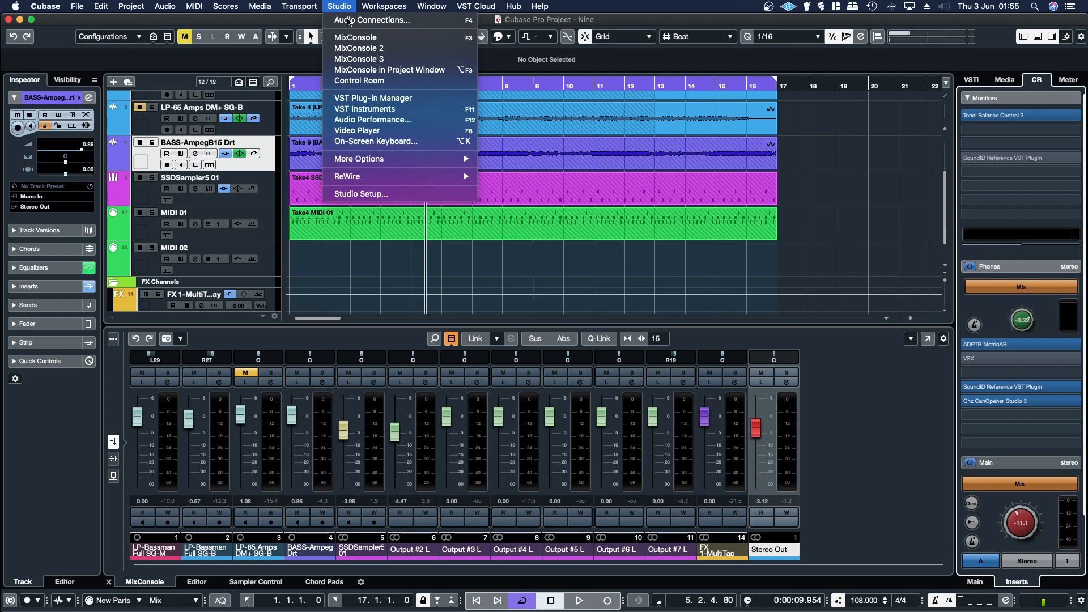
pyautogui.click(372, 19)
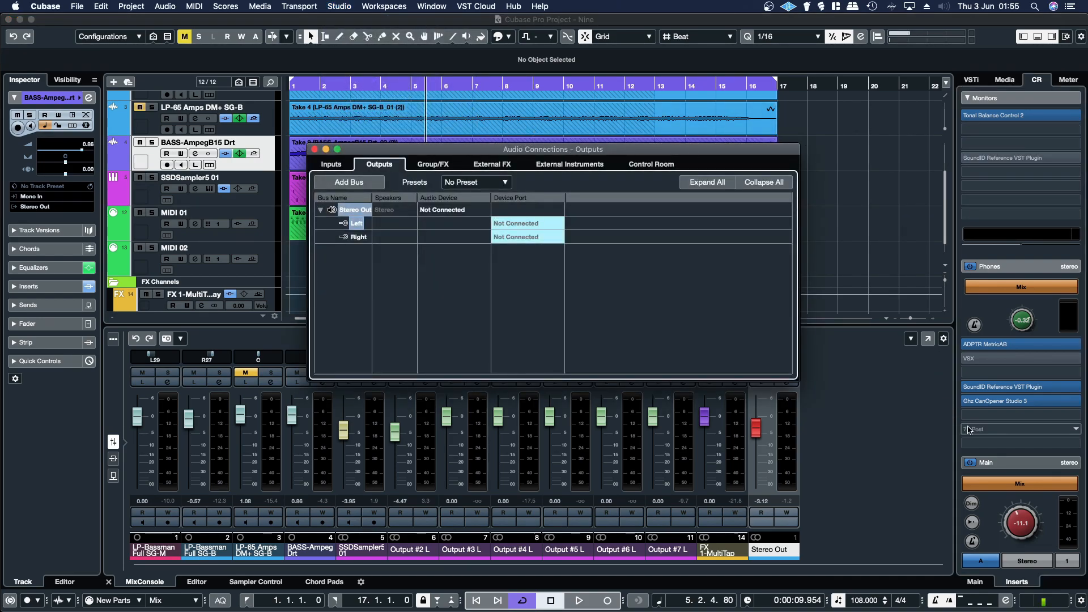
pyautogui.click(1020, 429)
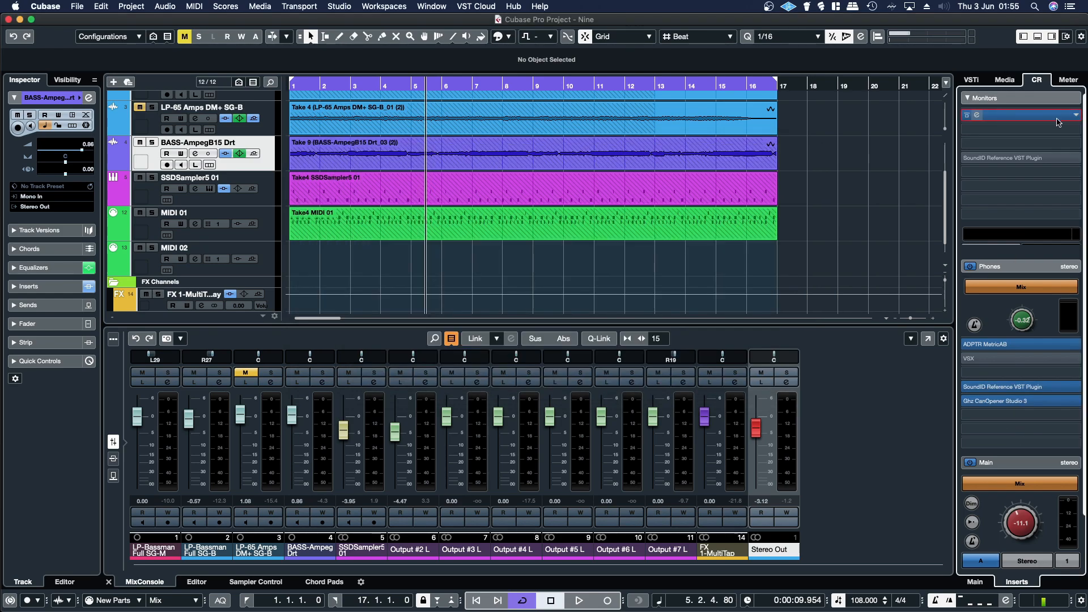
pyautogui.click(1016, 115)
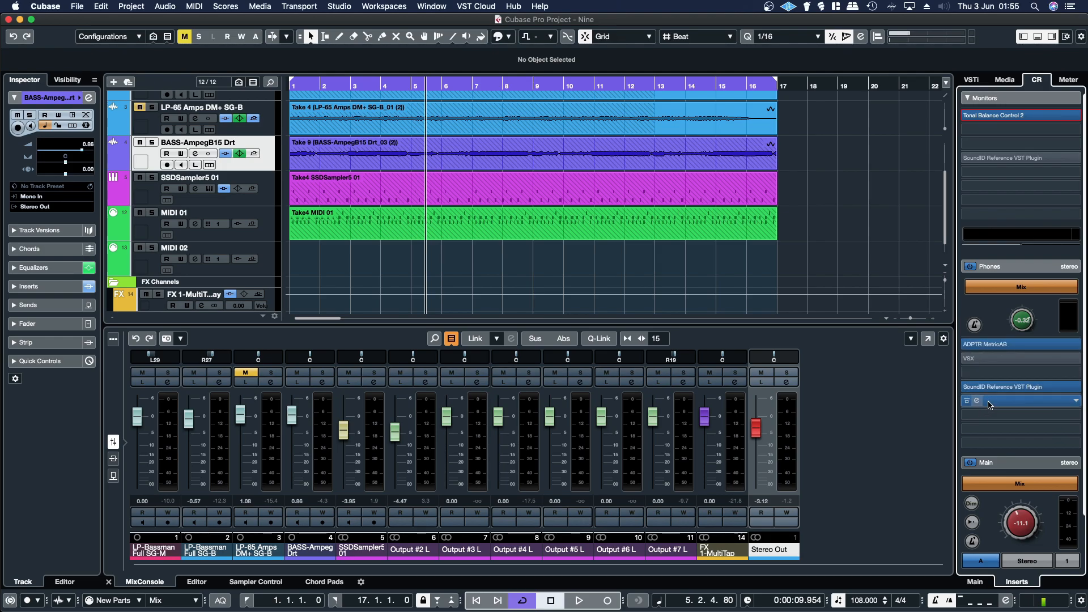
pyautogui.click(1019, 400)
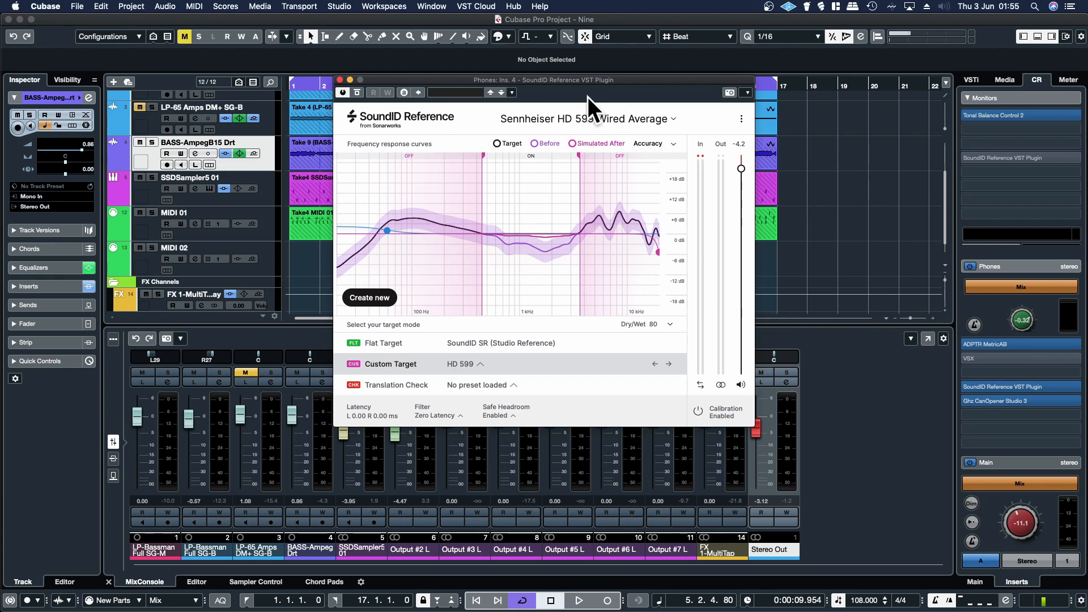
pyautogui.moveTo(575, 127)
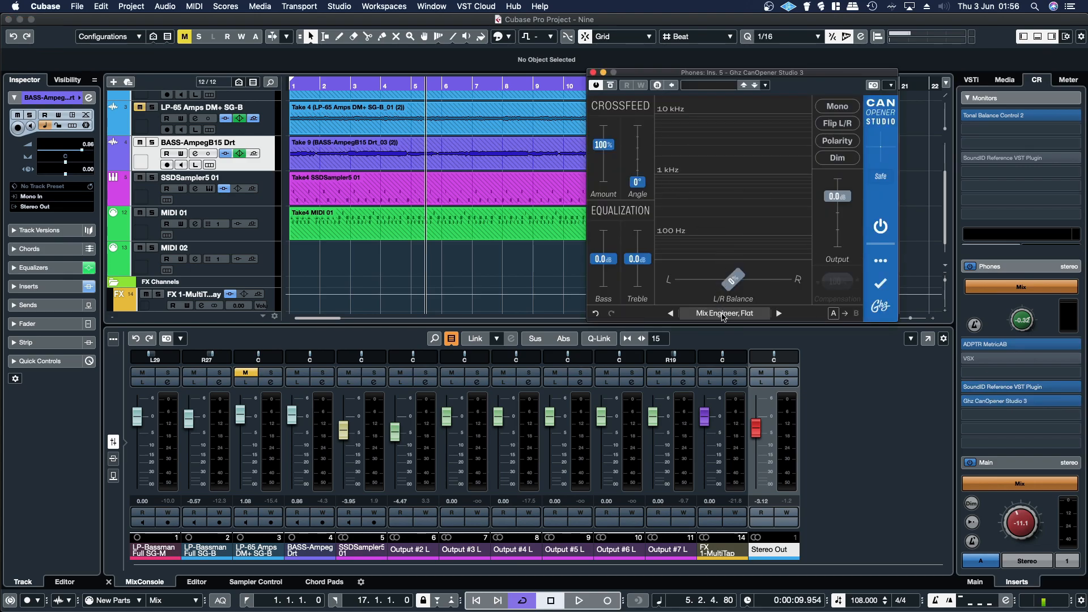
pyautogui.moveTo(722, 319)
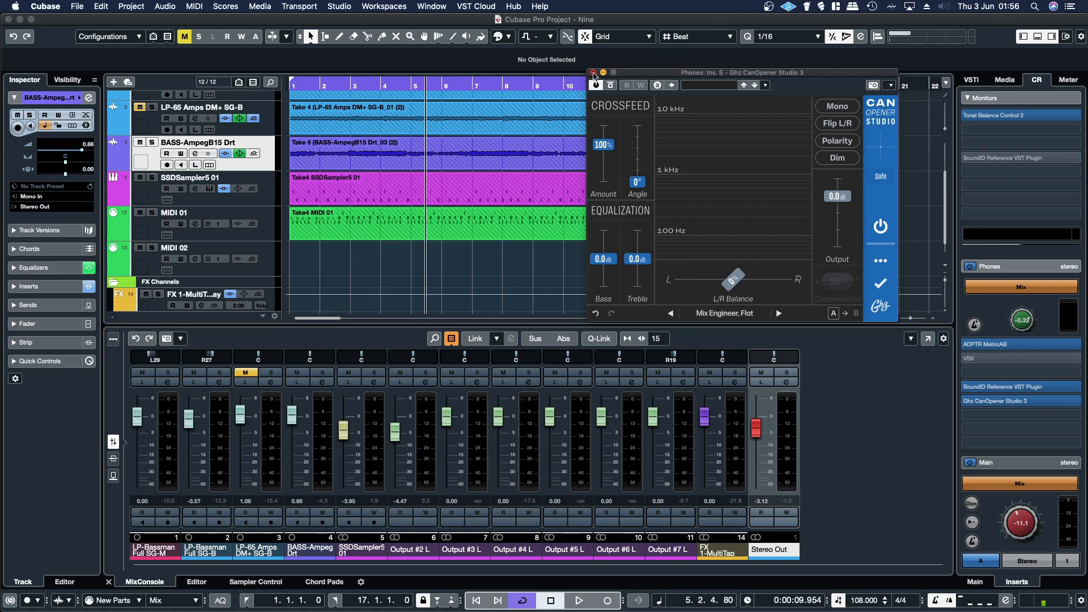
pyautogui.click(594, 73)
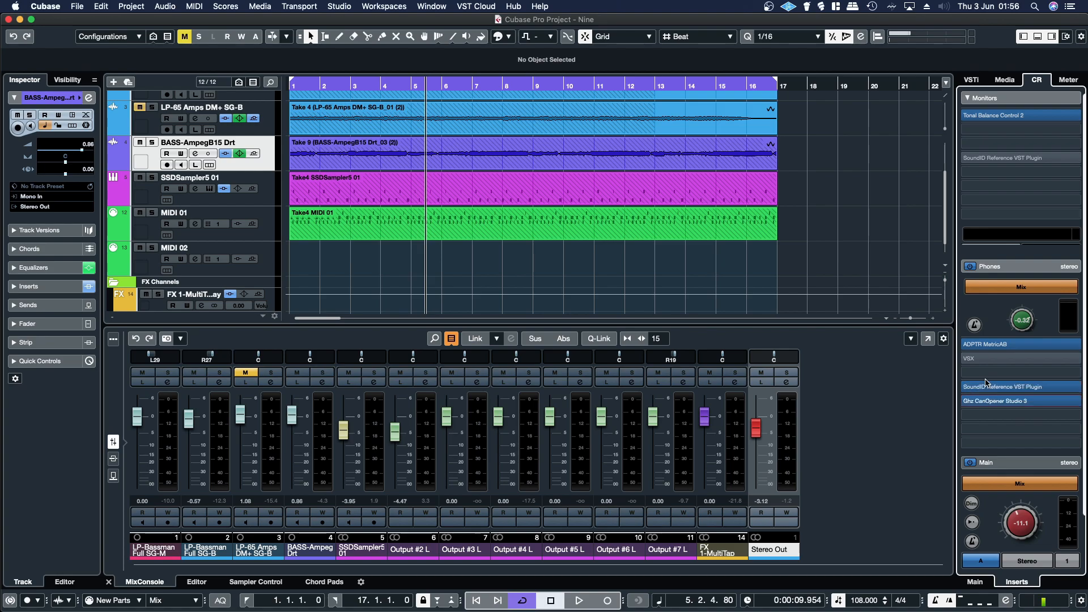
pyautogui.click(997, 344)
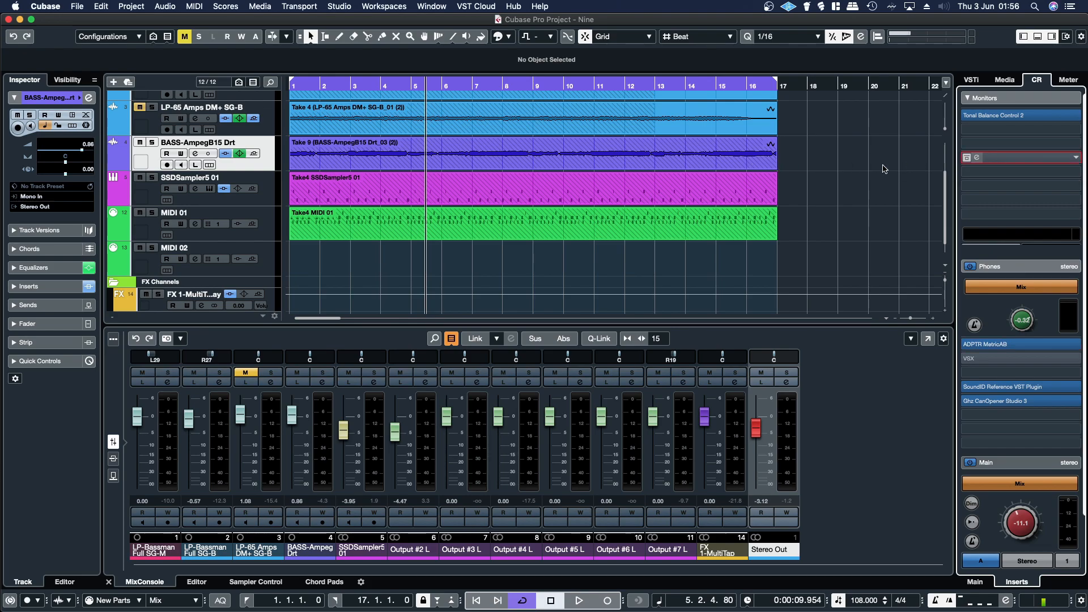
pyautogui.click(1020, 386)
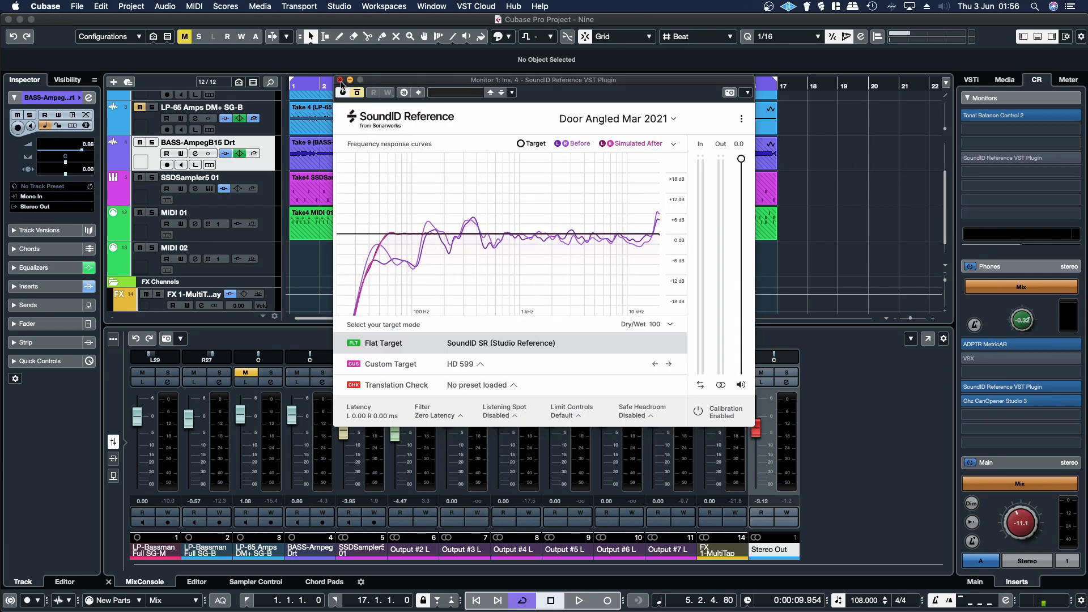
pyautogui.click(339, 7)
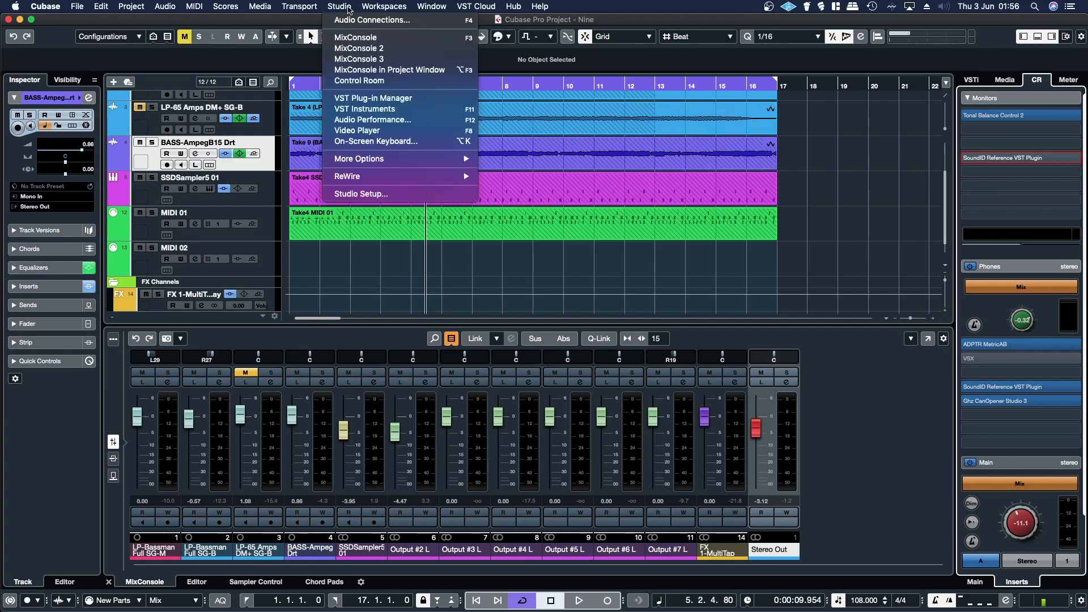
pyautogui.click(371, 19)
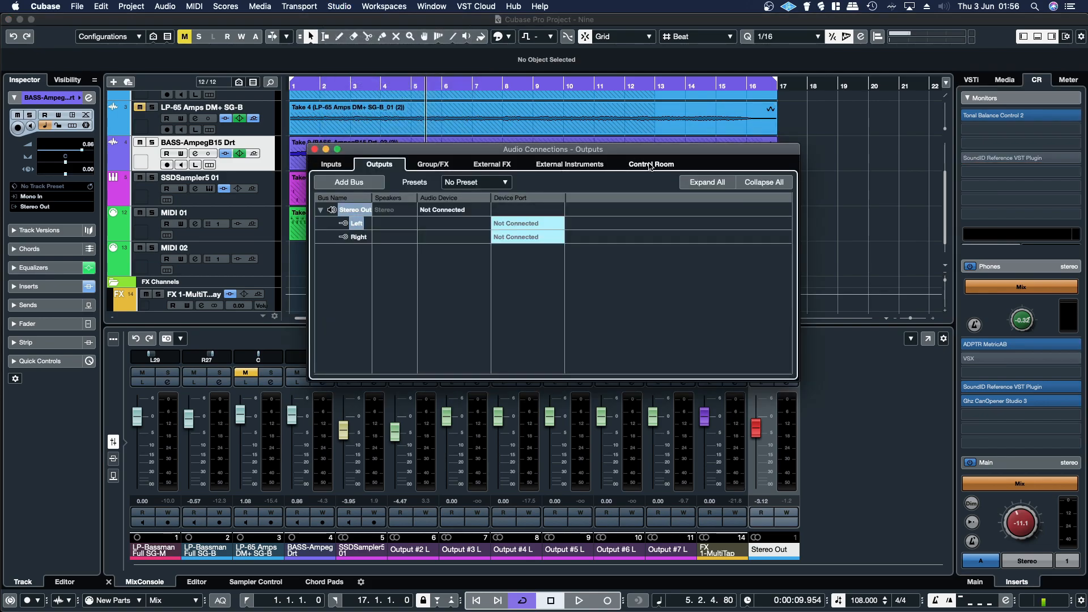
pyautogui.click(650, 163)
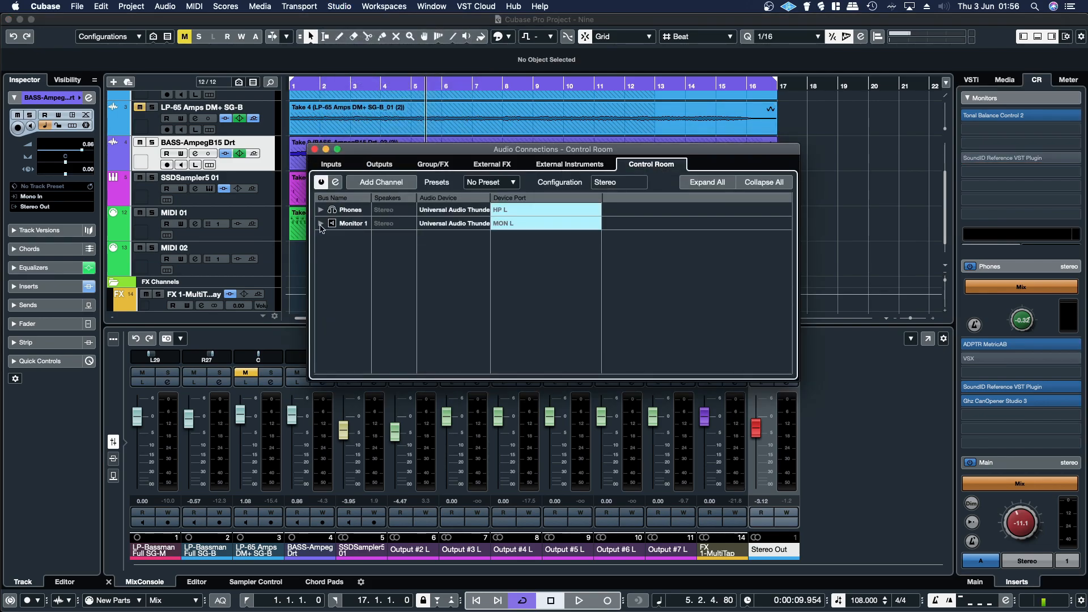
pyautogui.click(321, 223)
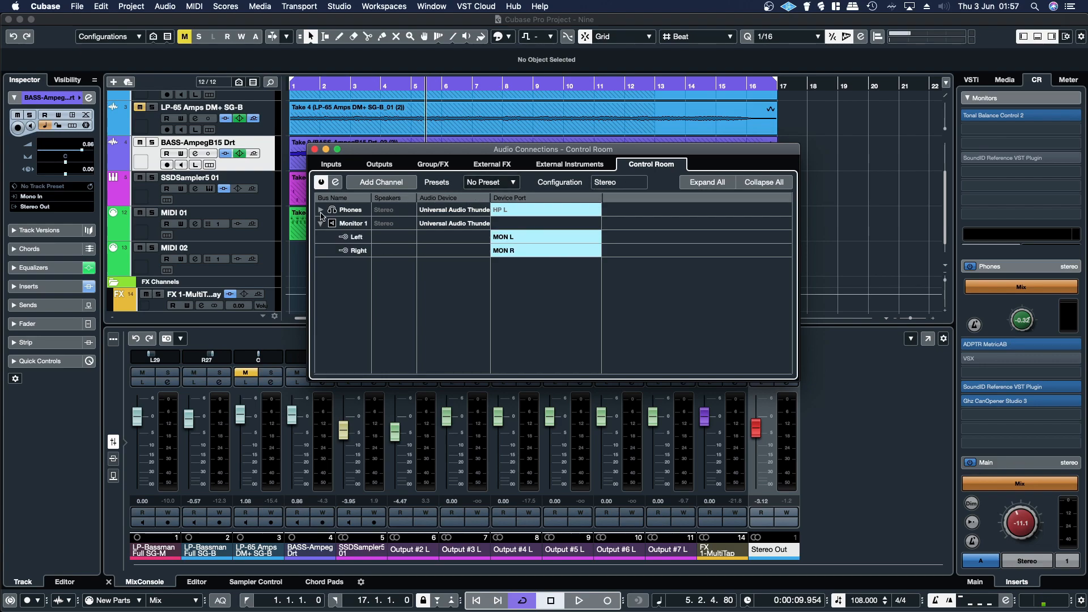
pyautogui.click(320, 210)
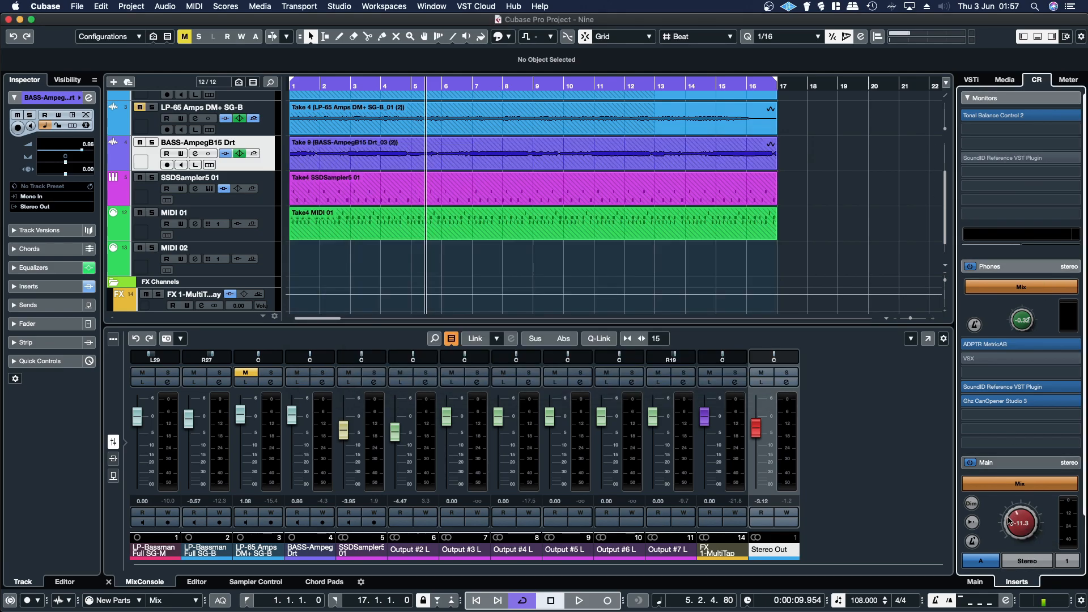
pyautogui.click(547, 224)
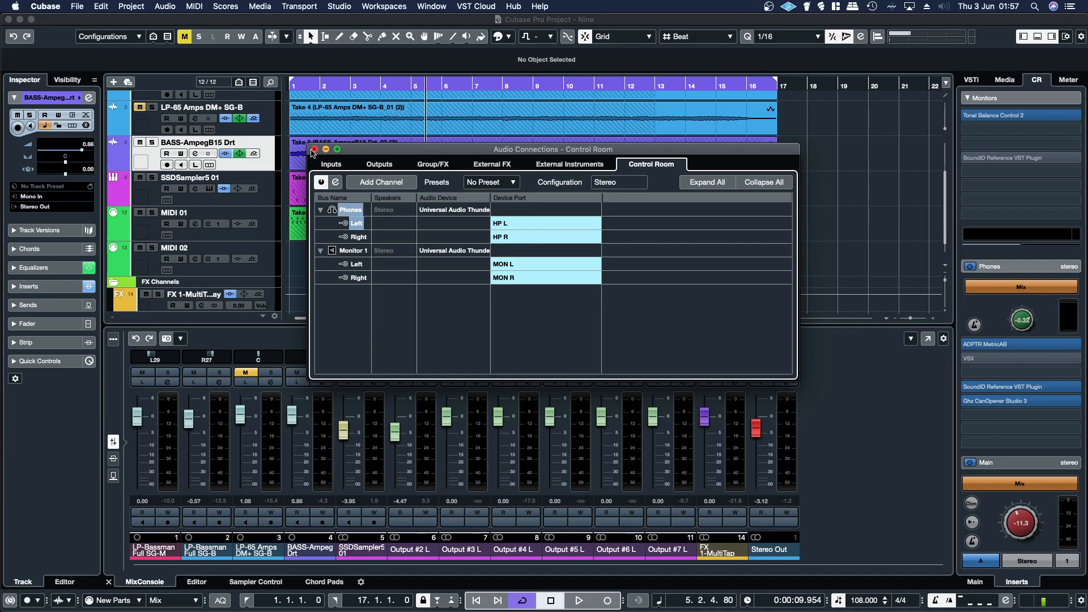
pyautogui.click(314, 150)
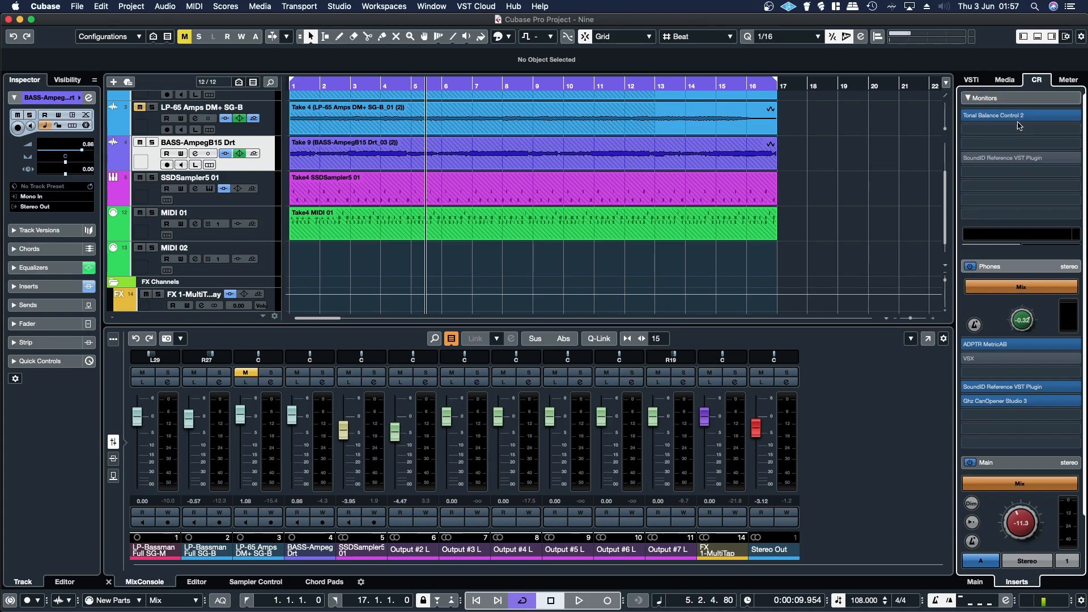
# Step: Browse the Right Zone panels, then slightly lower the Control Room Main level knob
pyautogui.click(1016, 116)
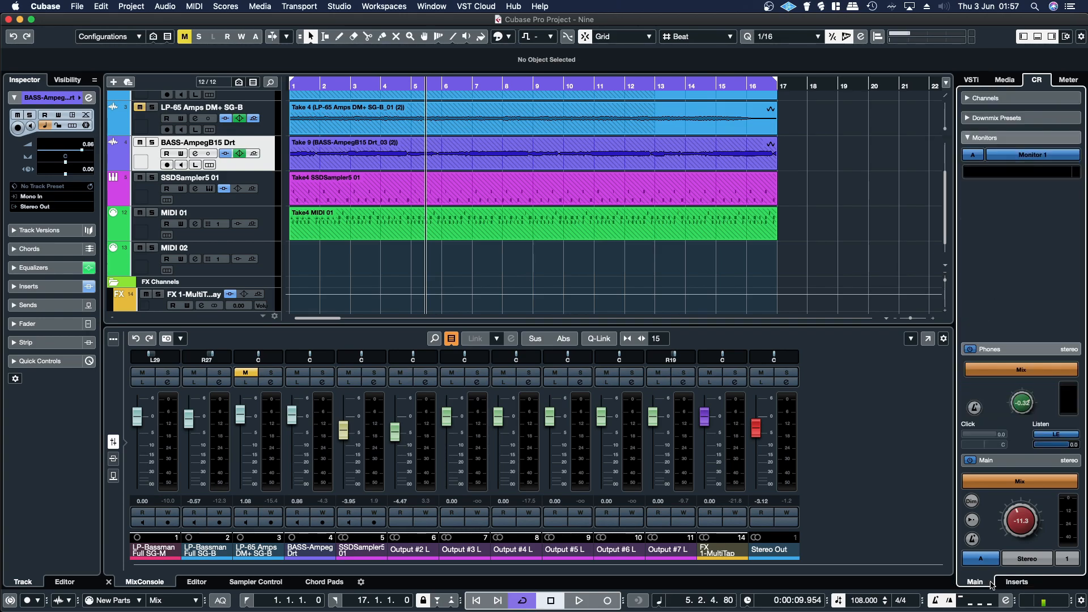
pyautogui.click(1016, 582)
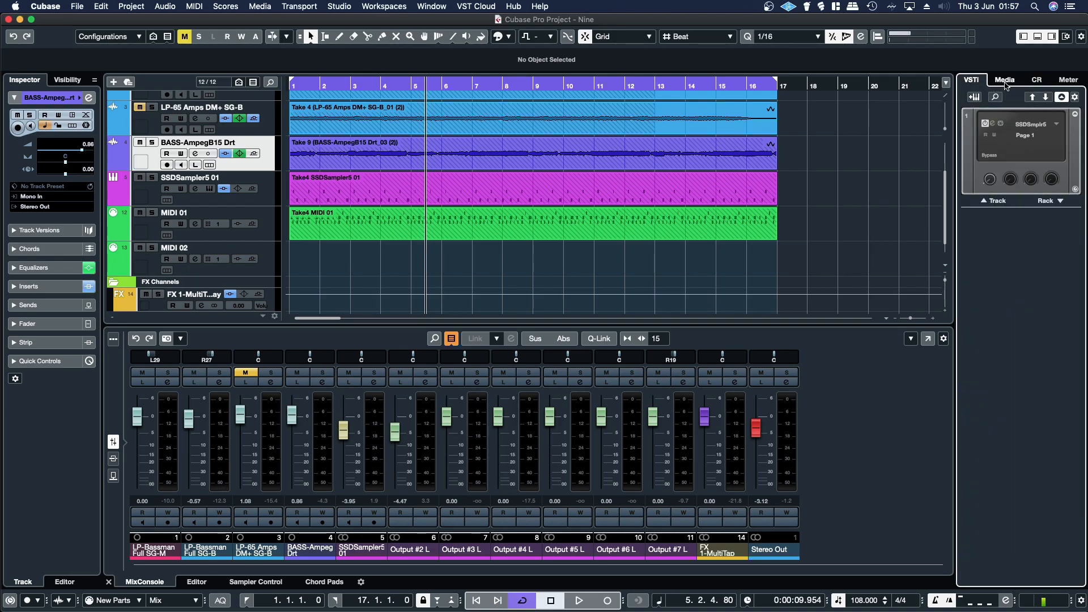
pyautogui.click(1036, 79)
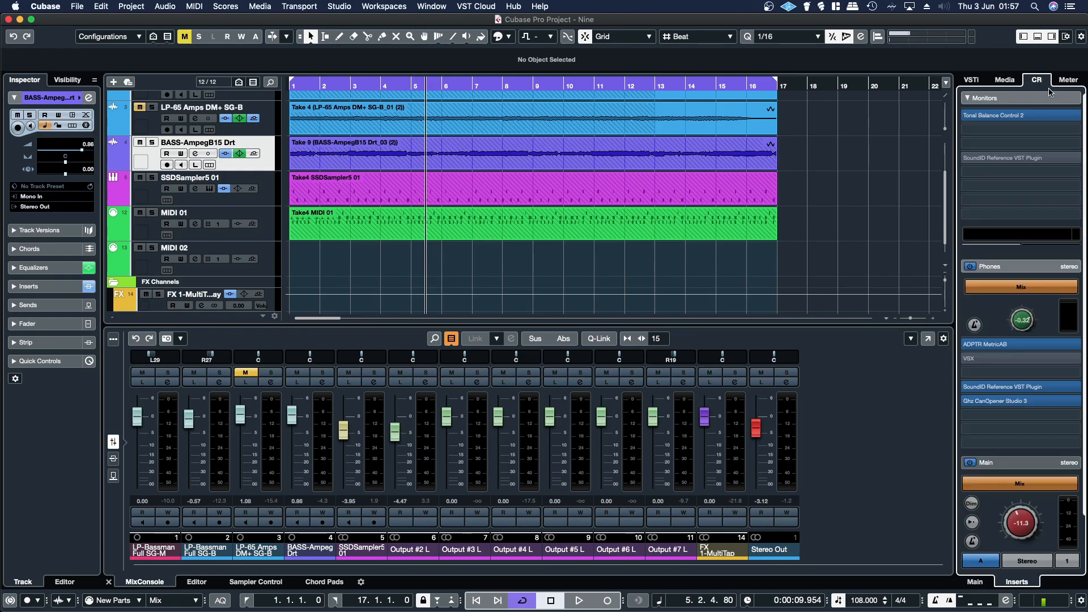
pyautogui.click(1067, 80)
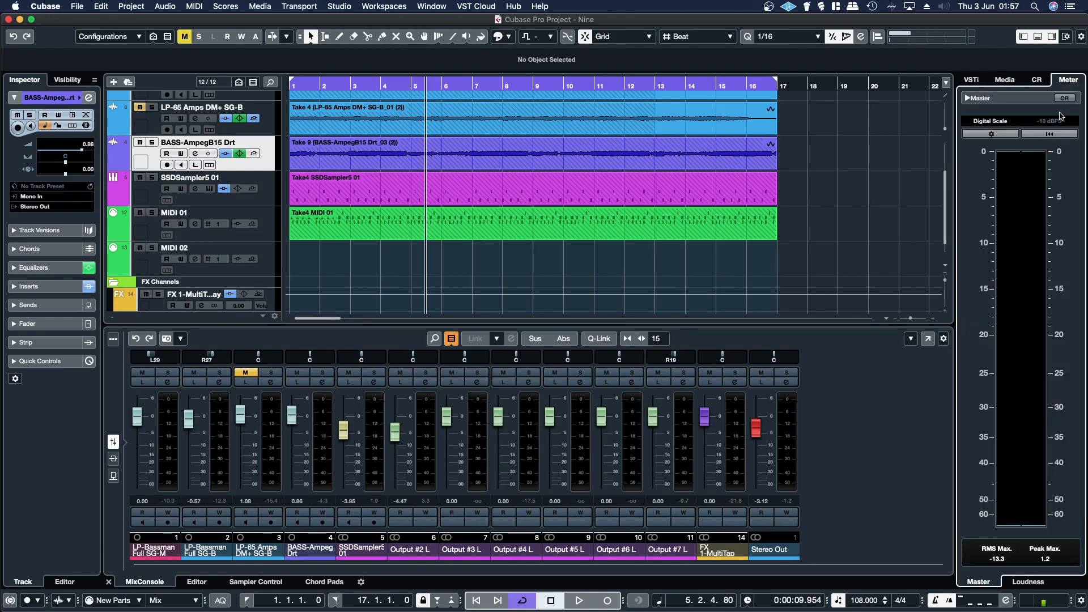
pyautogui.click(1037, 80)
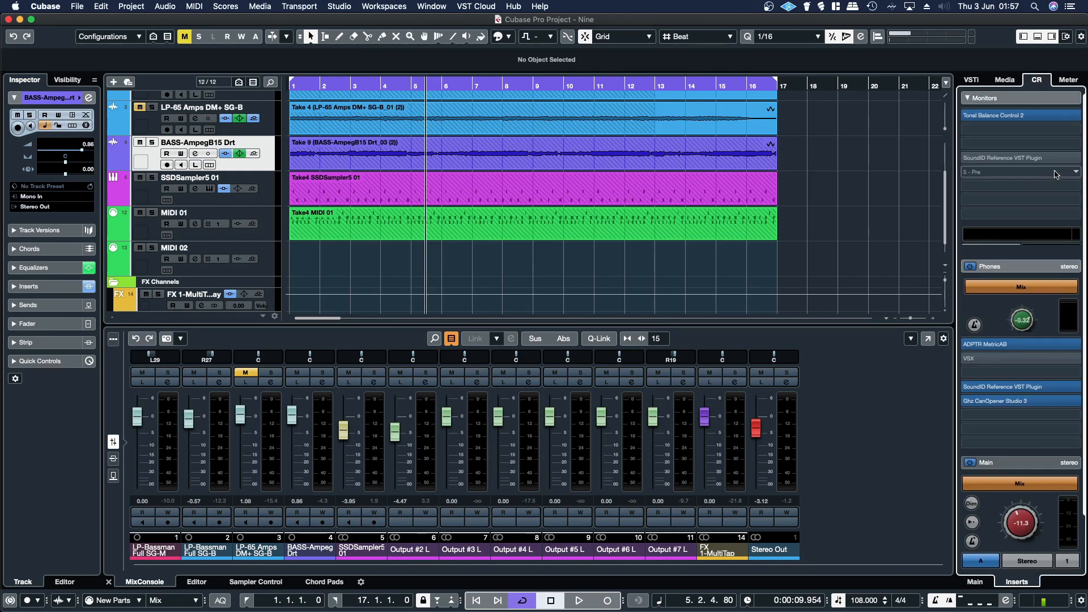
pyautogui.click(971, 79)
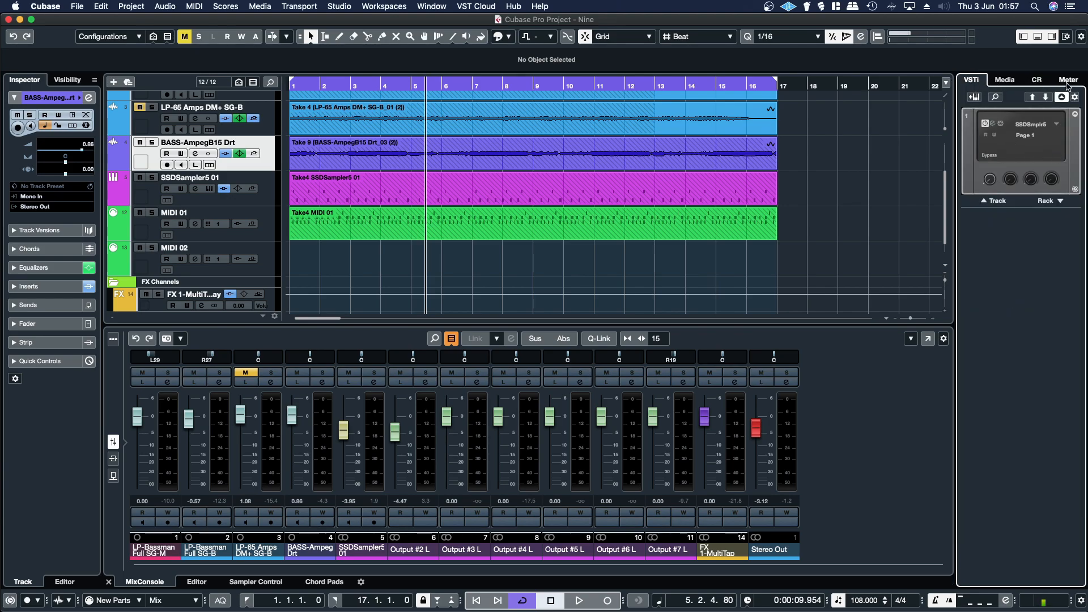
pyautogui.click(1036, 79)
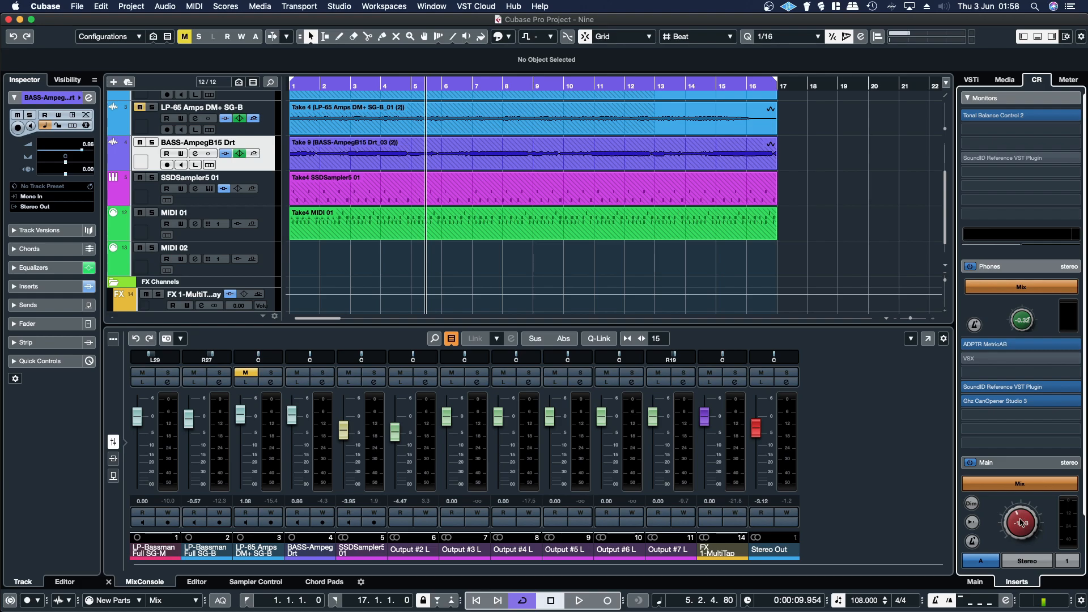
pyautogui.moveTo(1020, 523); pyautogui.dragTo(1020, 530)
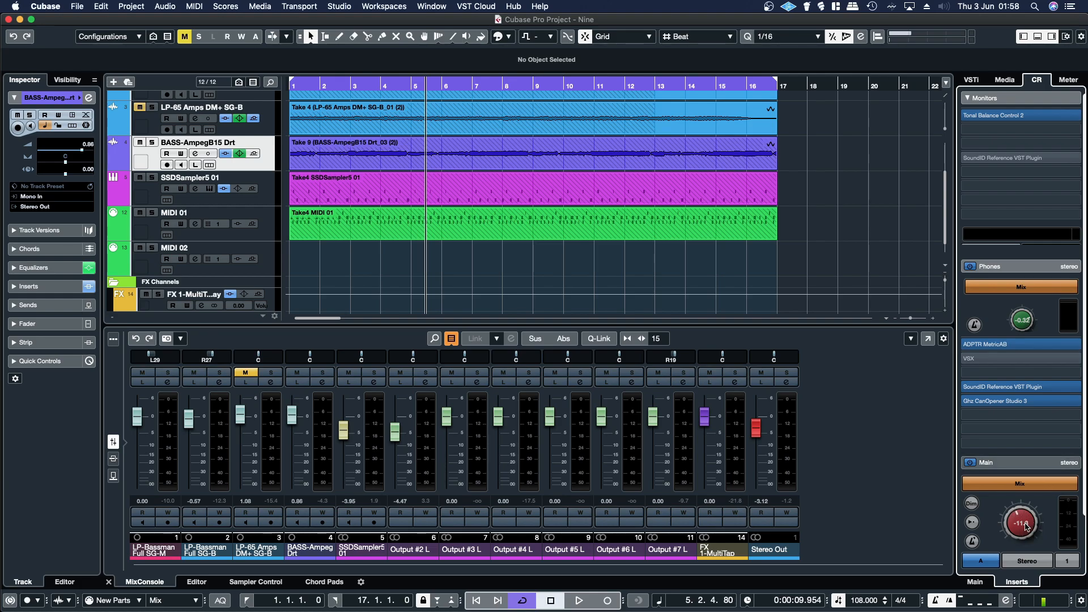